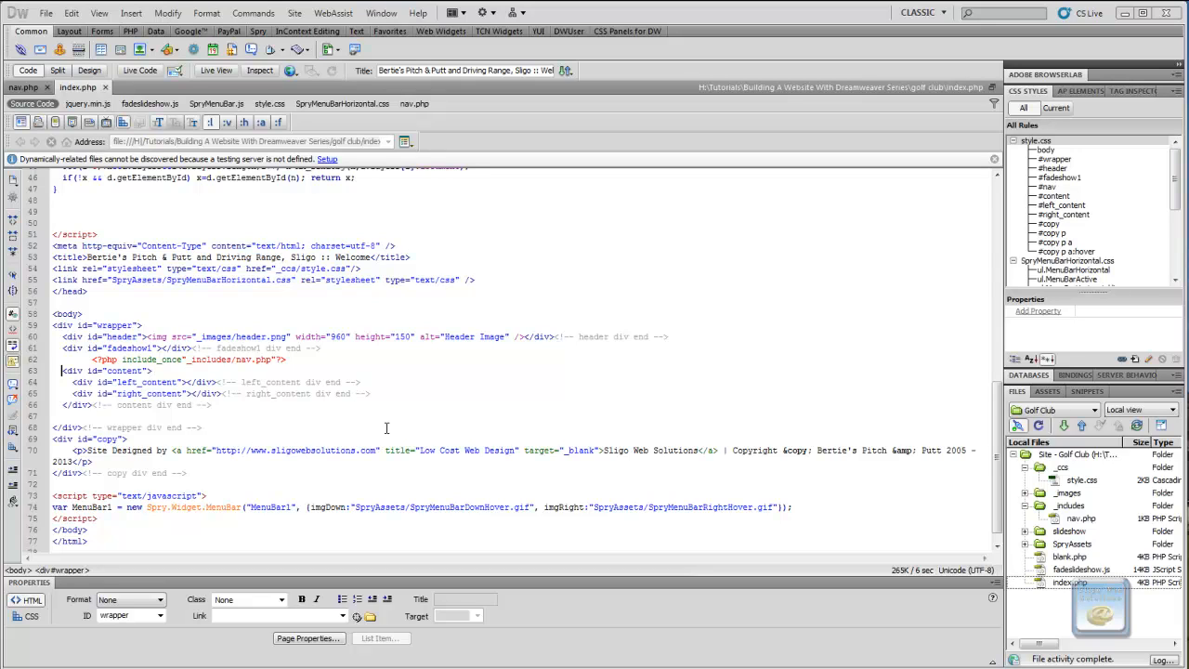
mouse_move(268, 398)
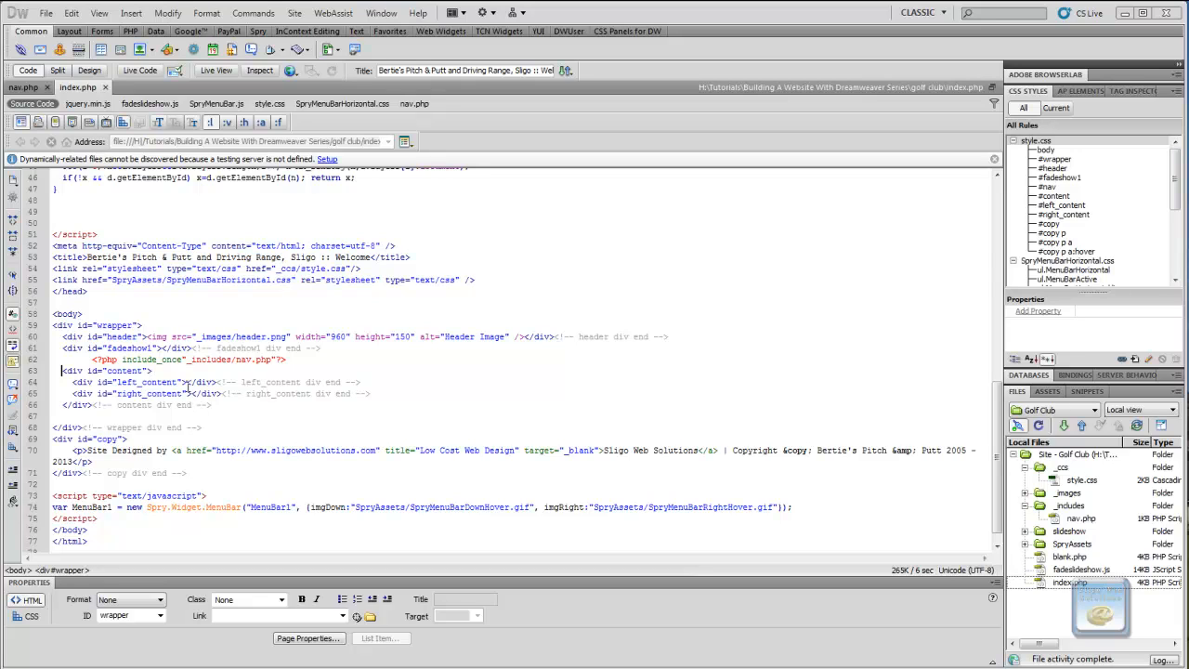
Search Facebook Developers for 'likebox' and open the Like Box plugin documentation result
click(189, 382)
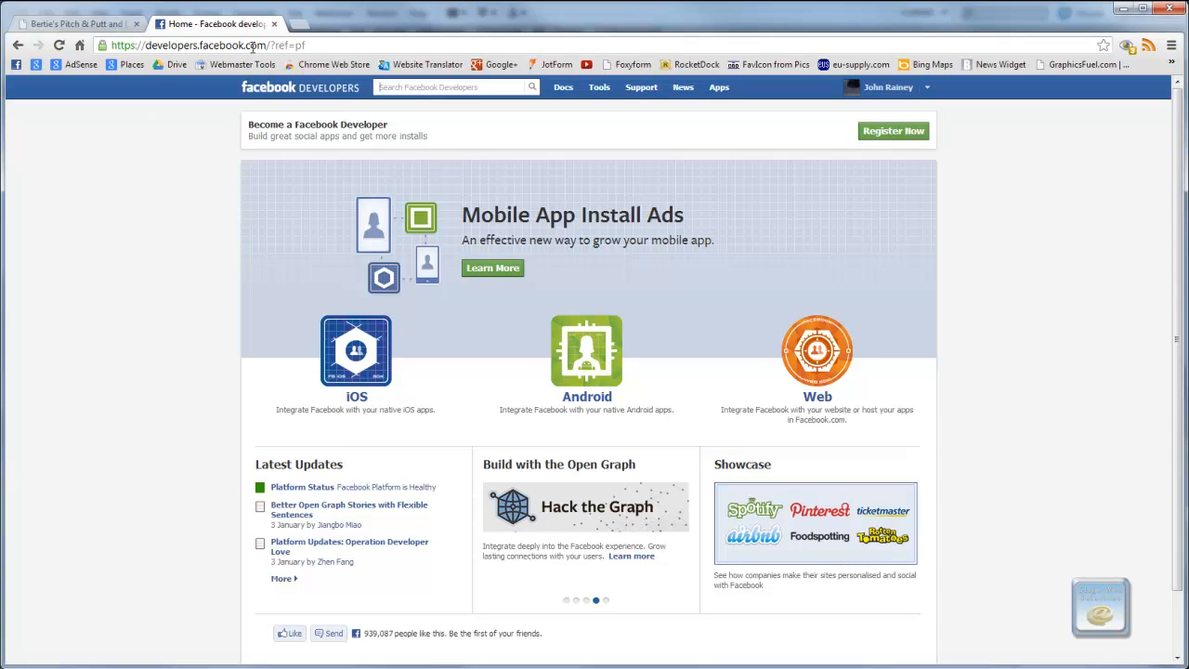
mouse_move(572, 492)
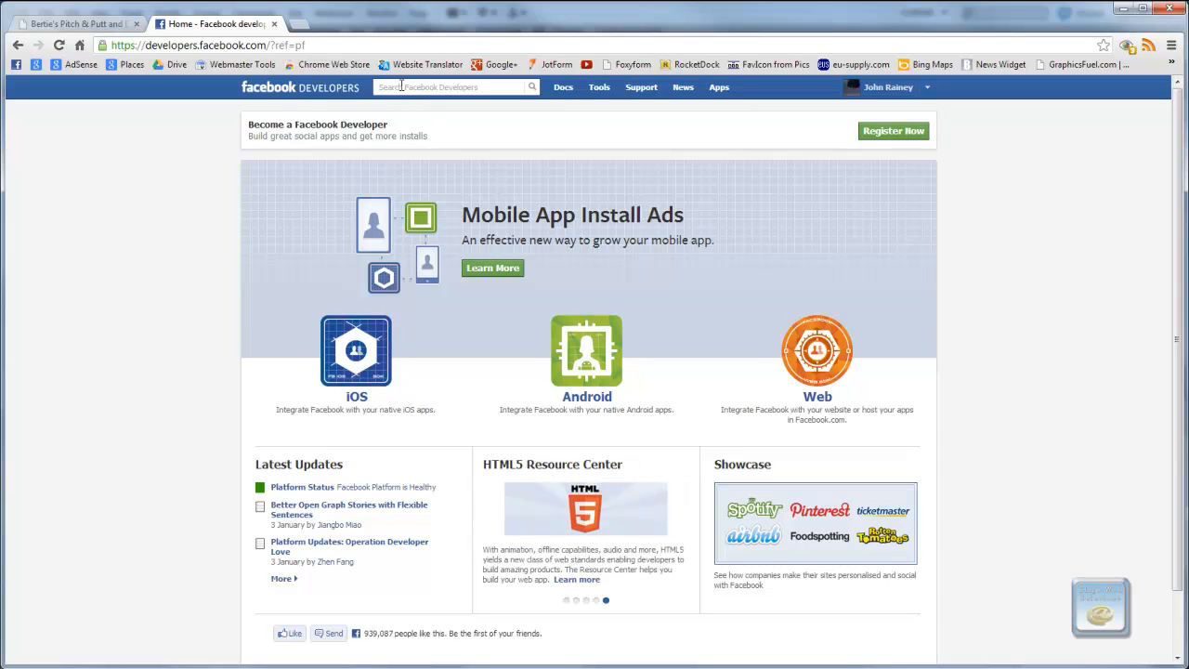
text(like)
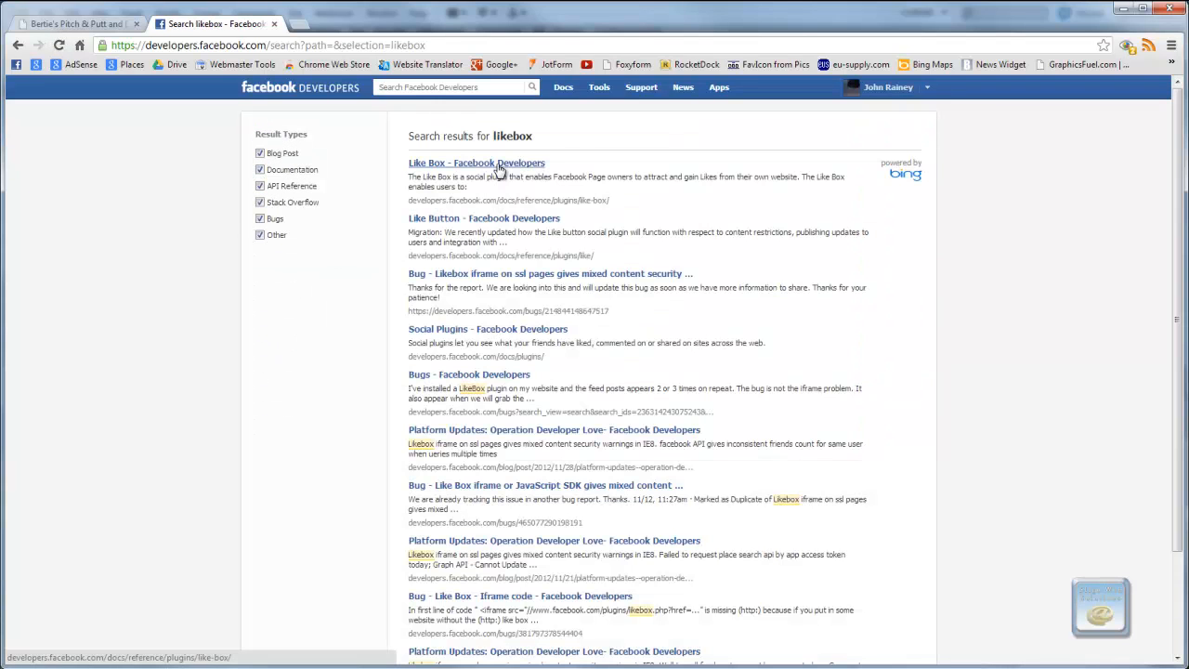
click(475, 164)
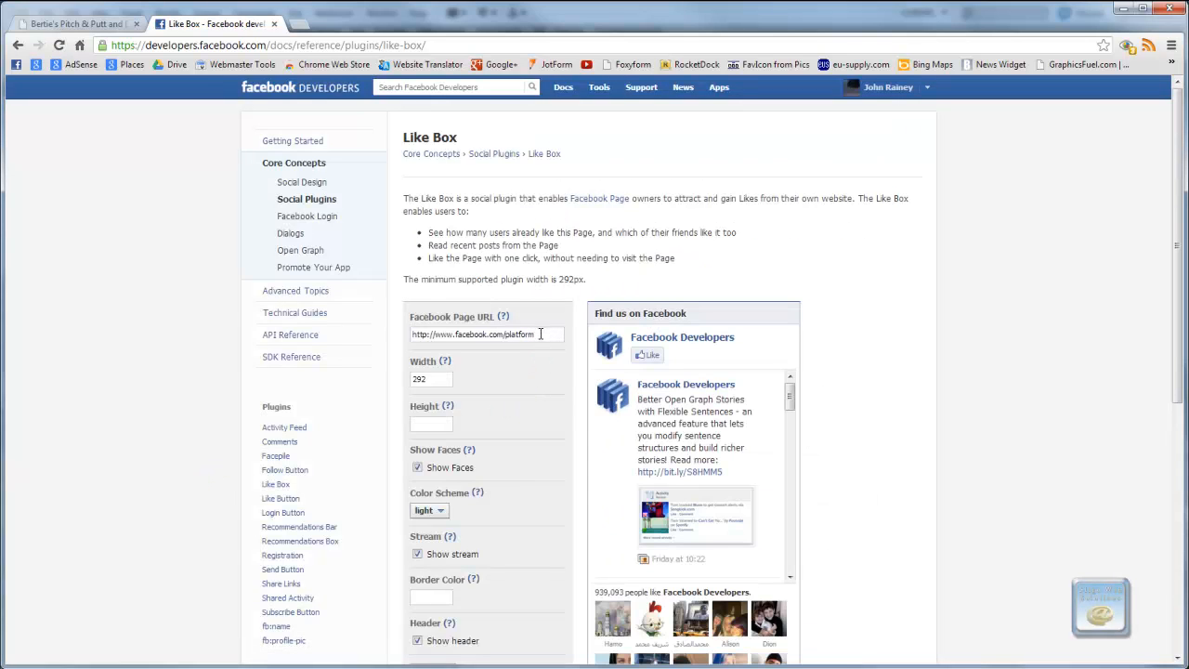
Replace the Facebook Page URL with the Berties Pitch & Putt page address
triple_click(487, 334)
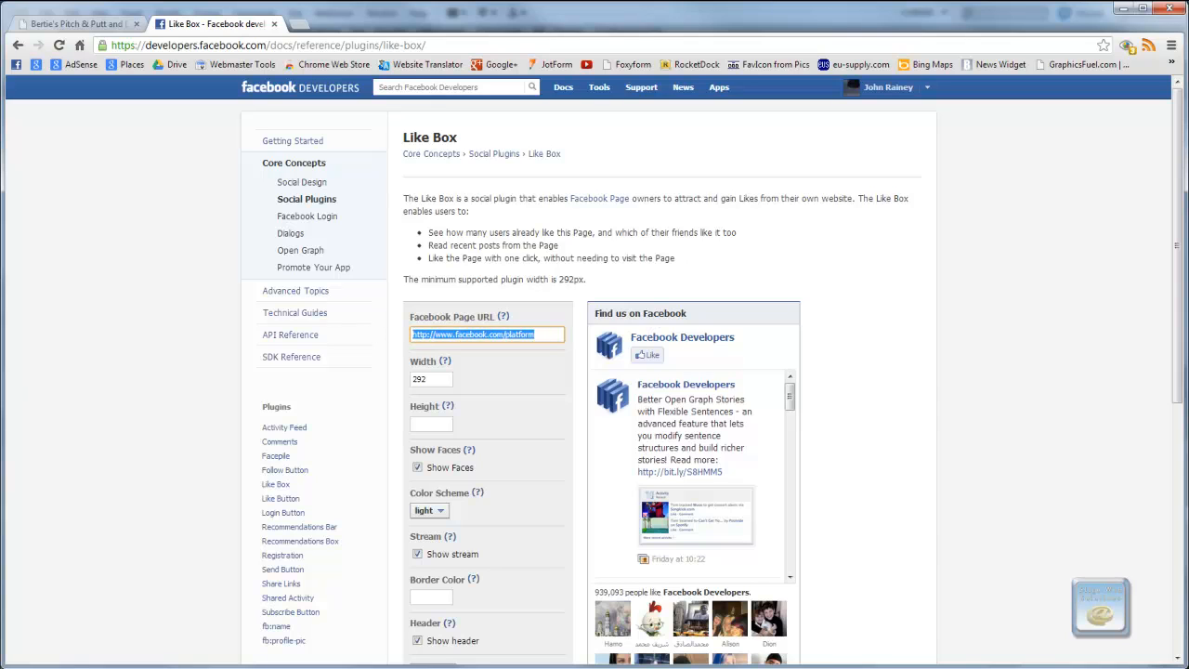
mouse_move(37, 384)
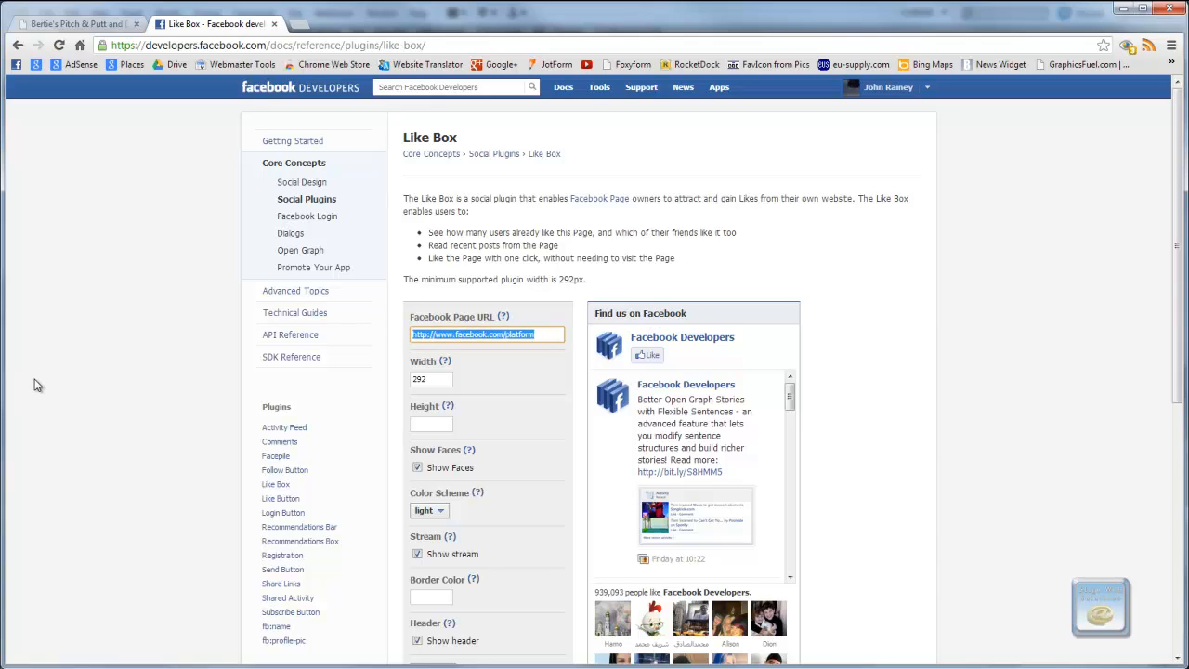
mouse_move(60, 372)
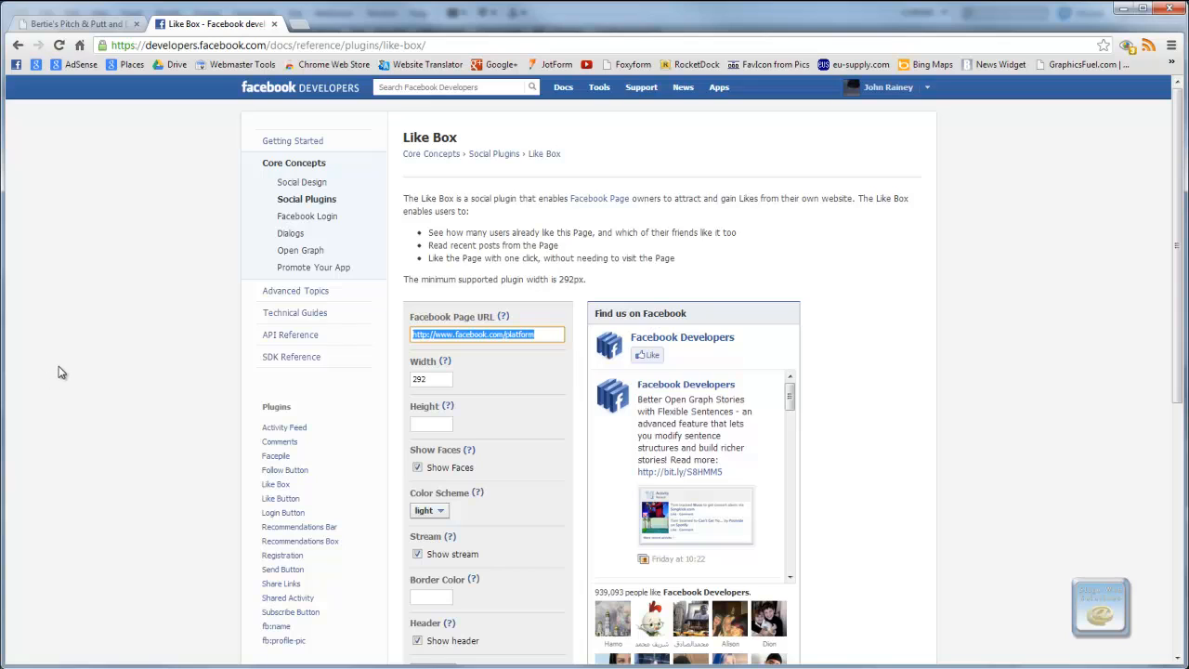
mouse_move(70, 362)
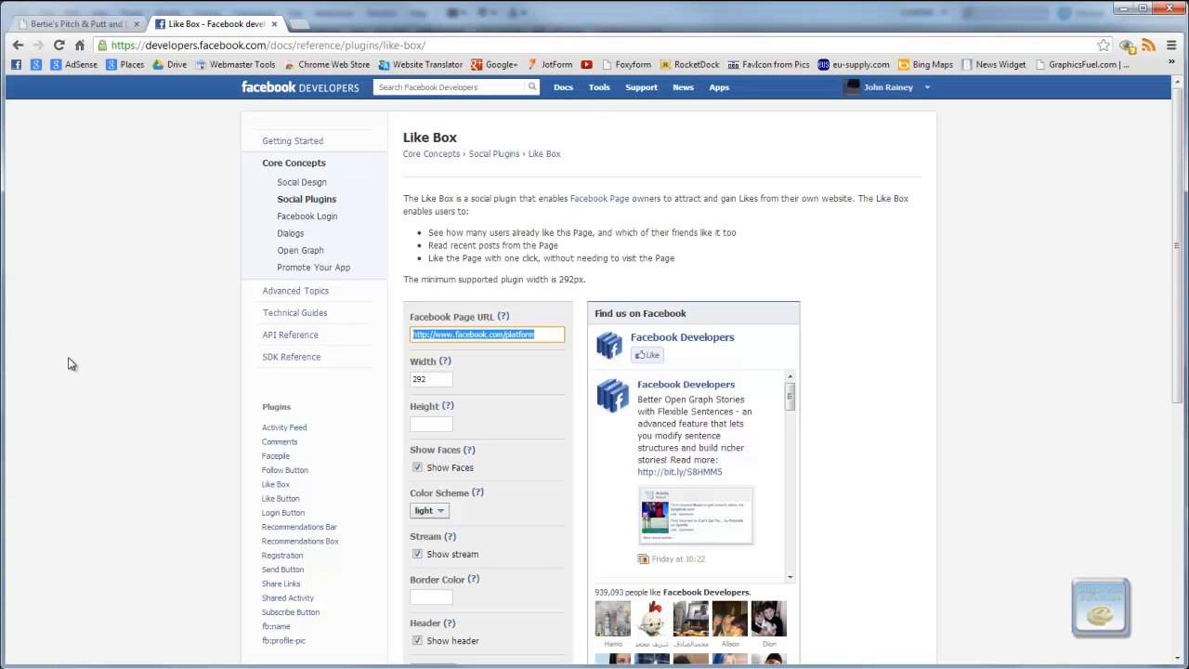
mouse_move(130, 297)
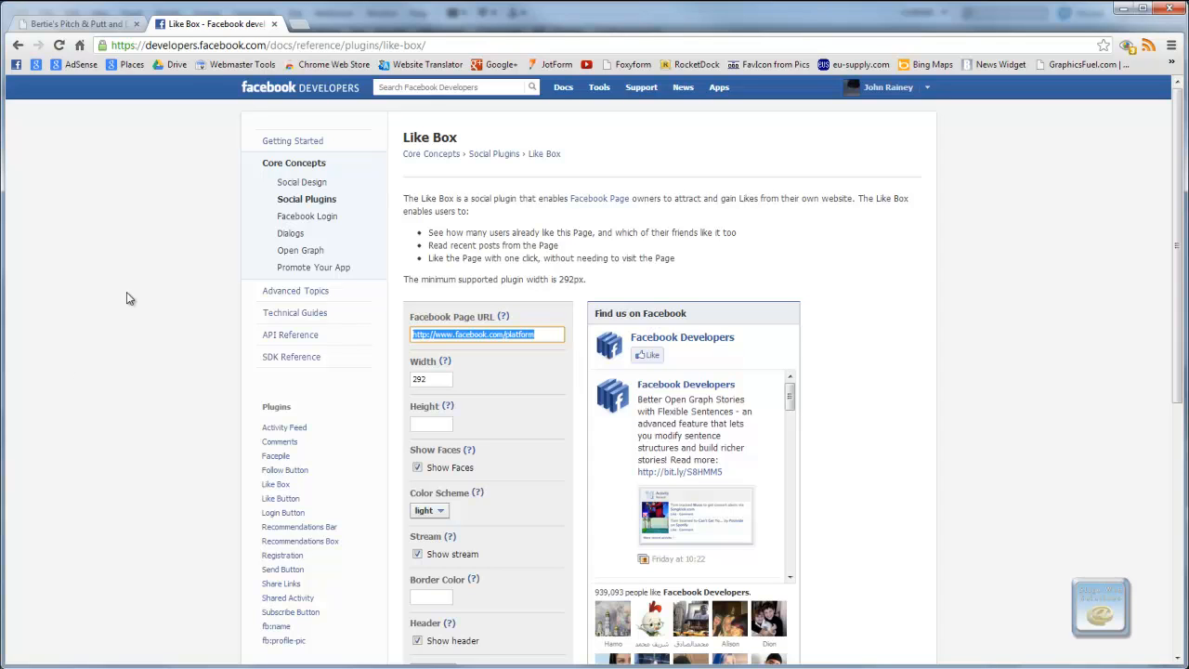
click(267, 45)
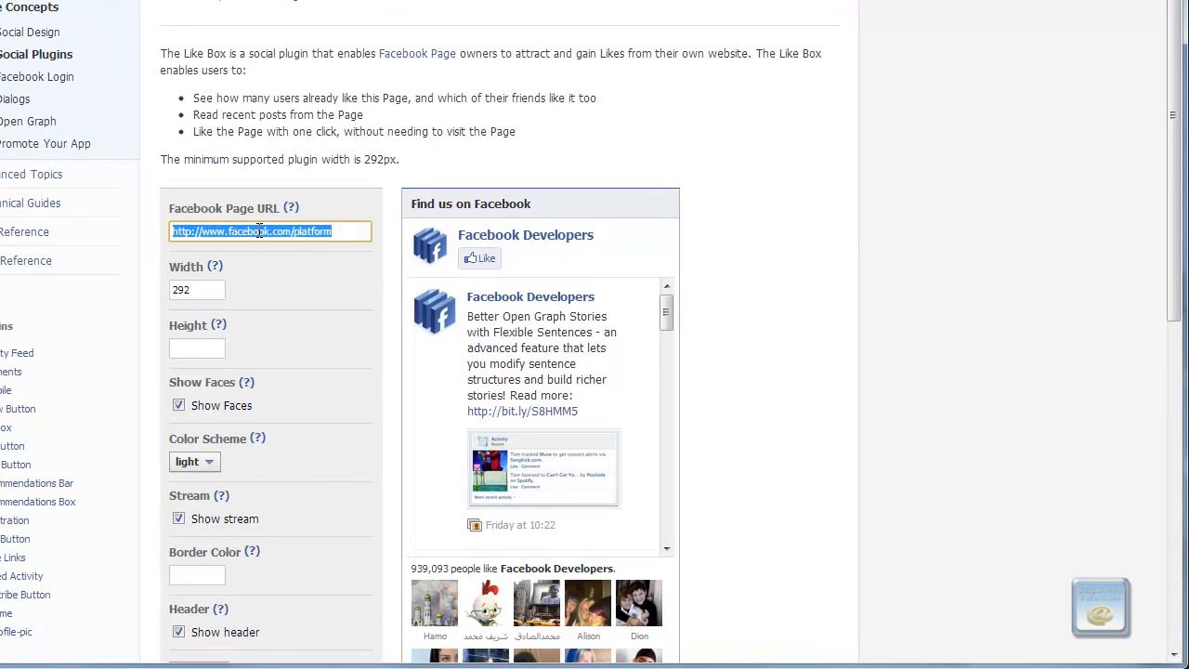
mouse_move(299, 343)
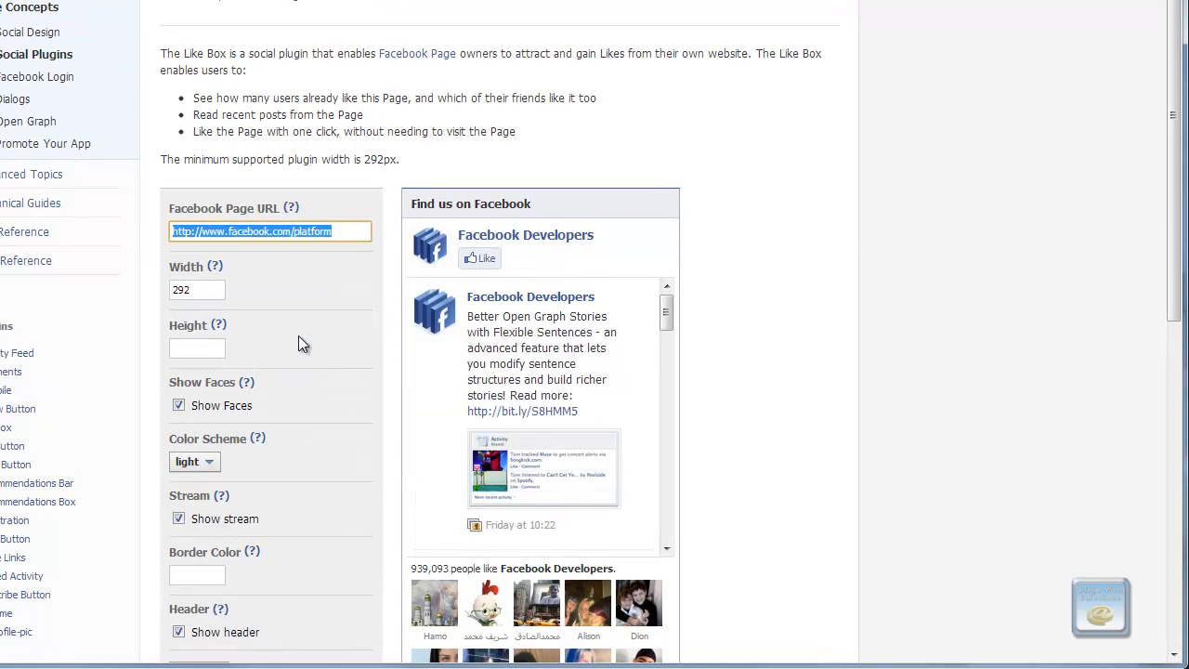
text(https://www.facebook.com/pages/Berties-F)
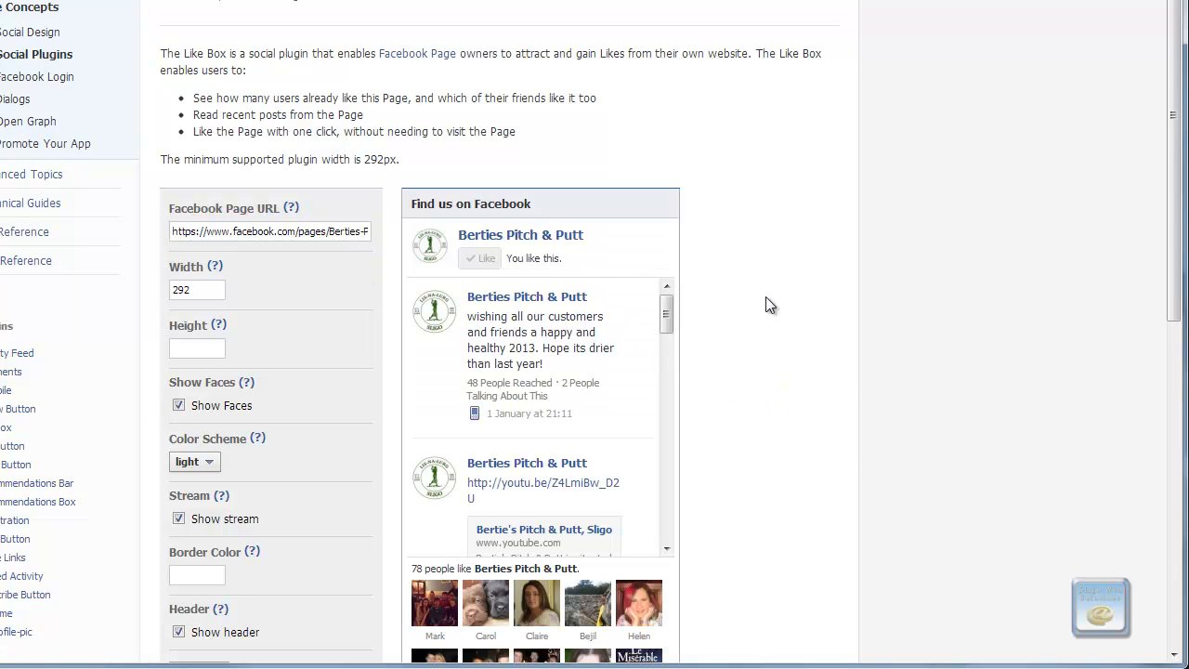
mouse_move(777, 375)
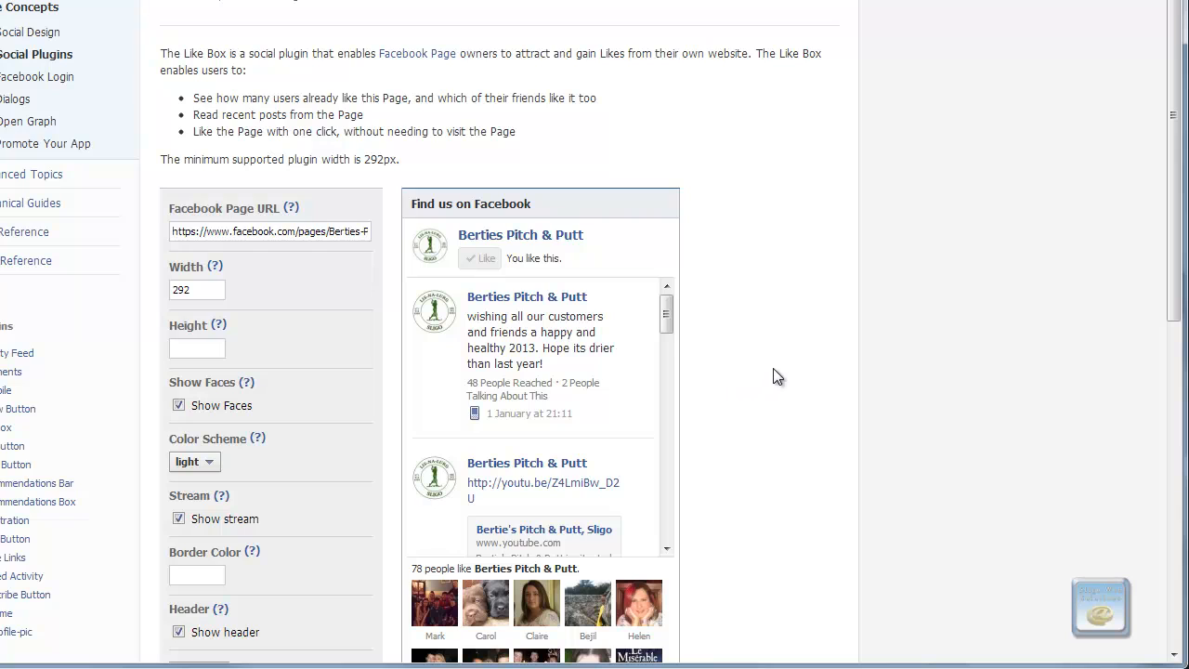
mouse_move(761, 368)
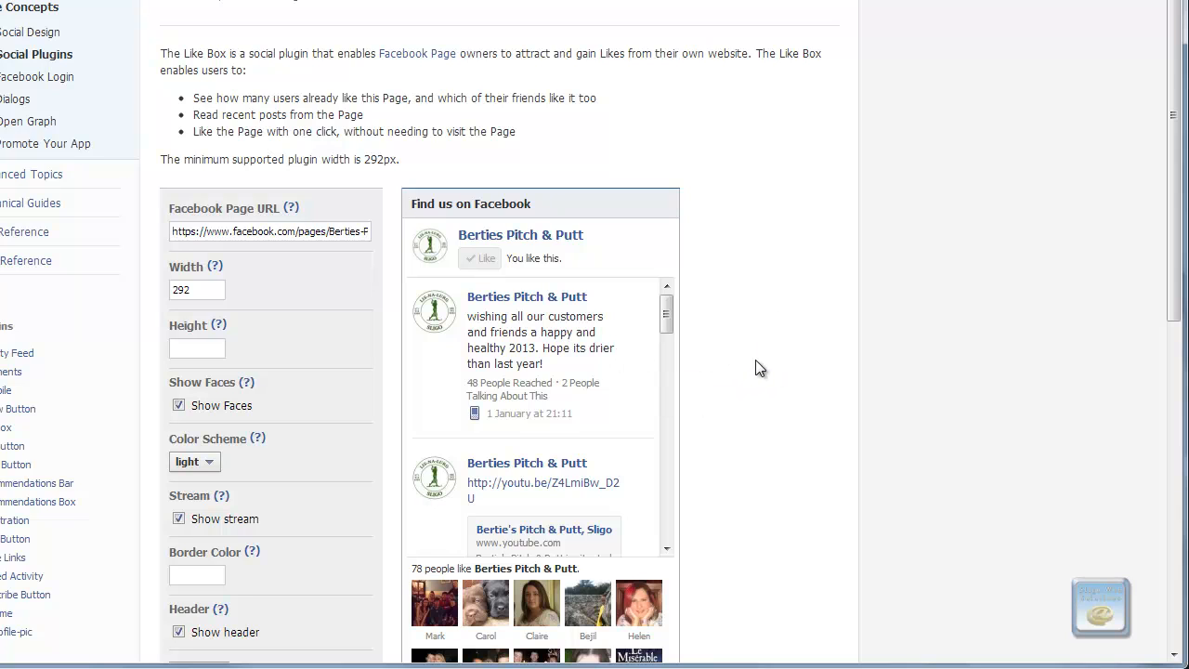
mouse_move(691, 245)
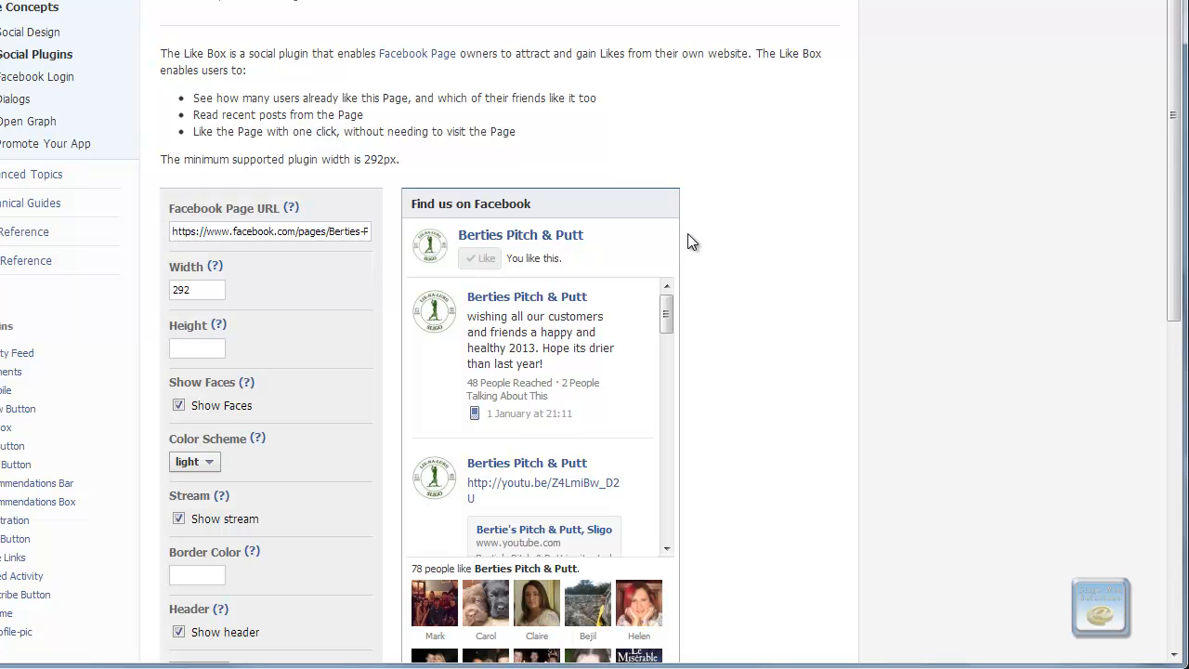
Turn off the Like Box header and select the 556px default height in the Attributes notes
scroll(down, 3)
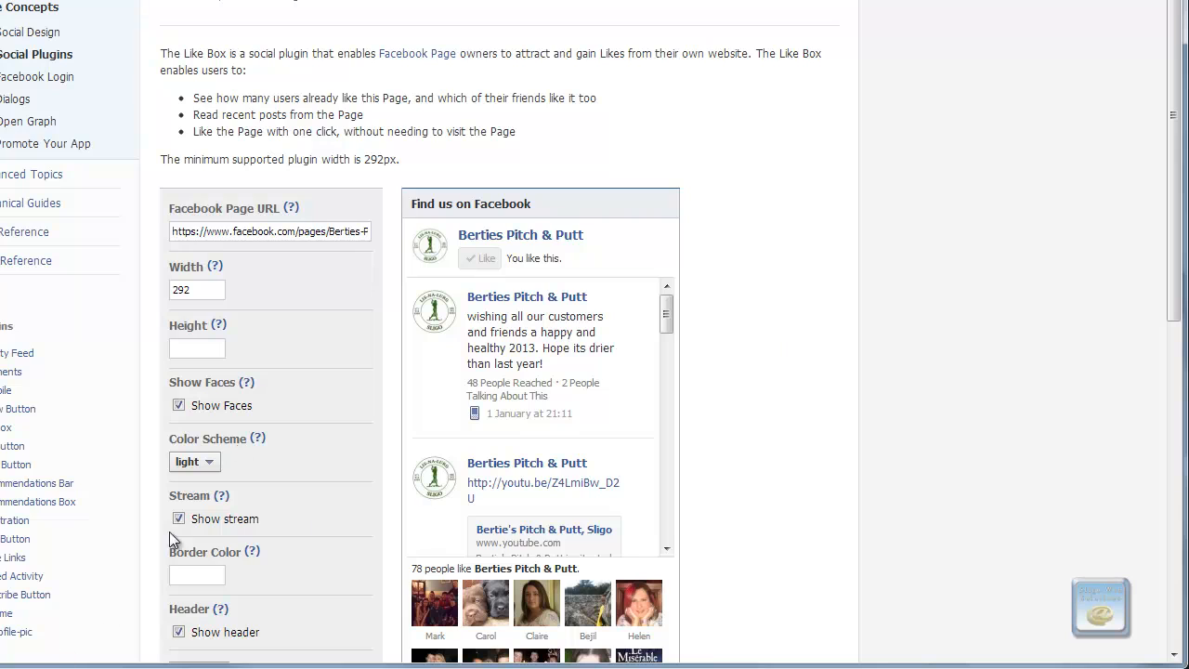
mouse_move(490, 215)
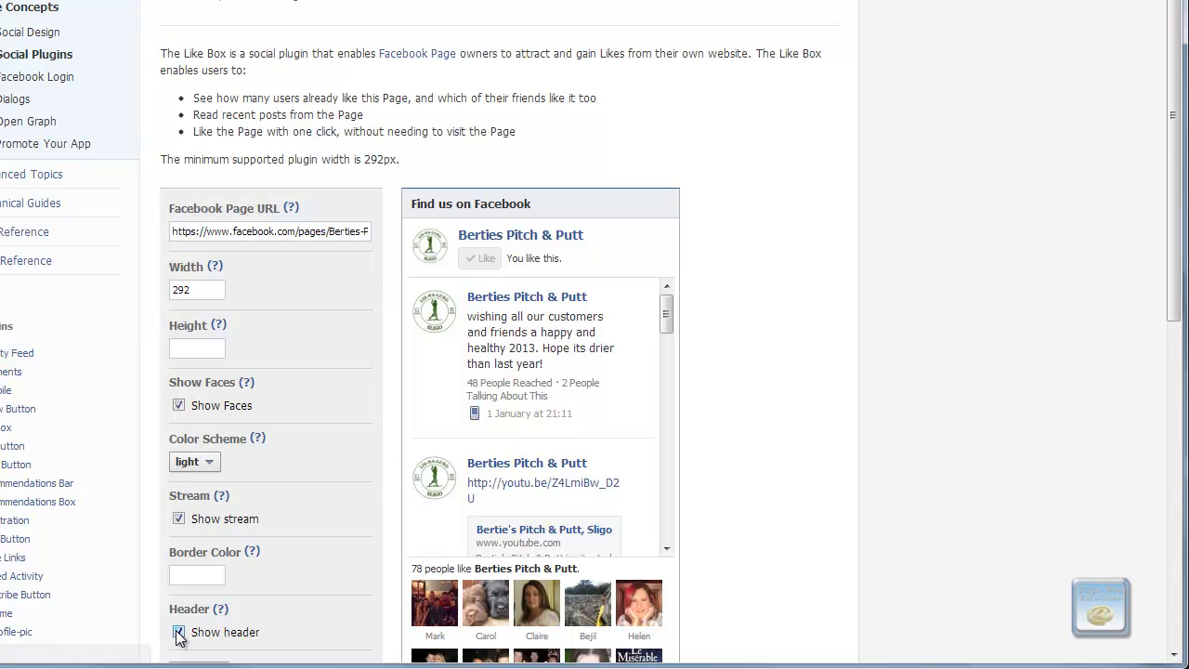
click(179, 632)
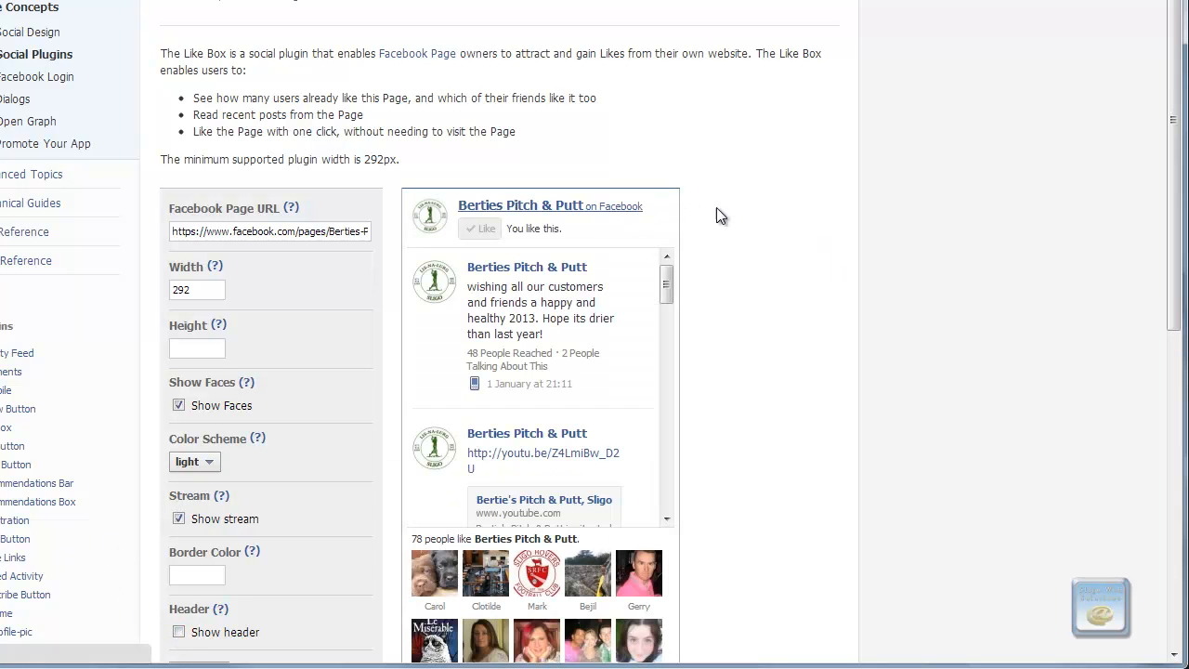
mouse_move(505, 364)
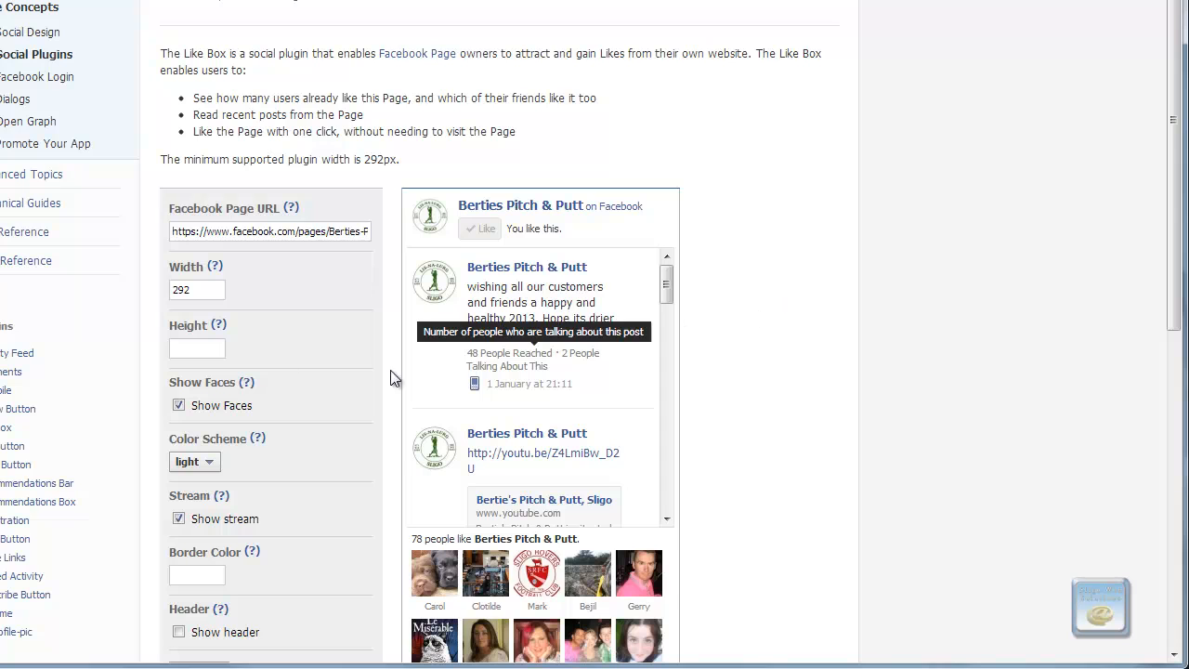
scroll(down, 3)
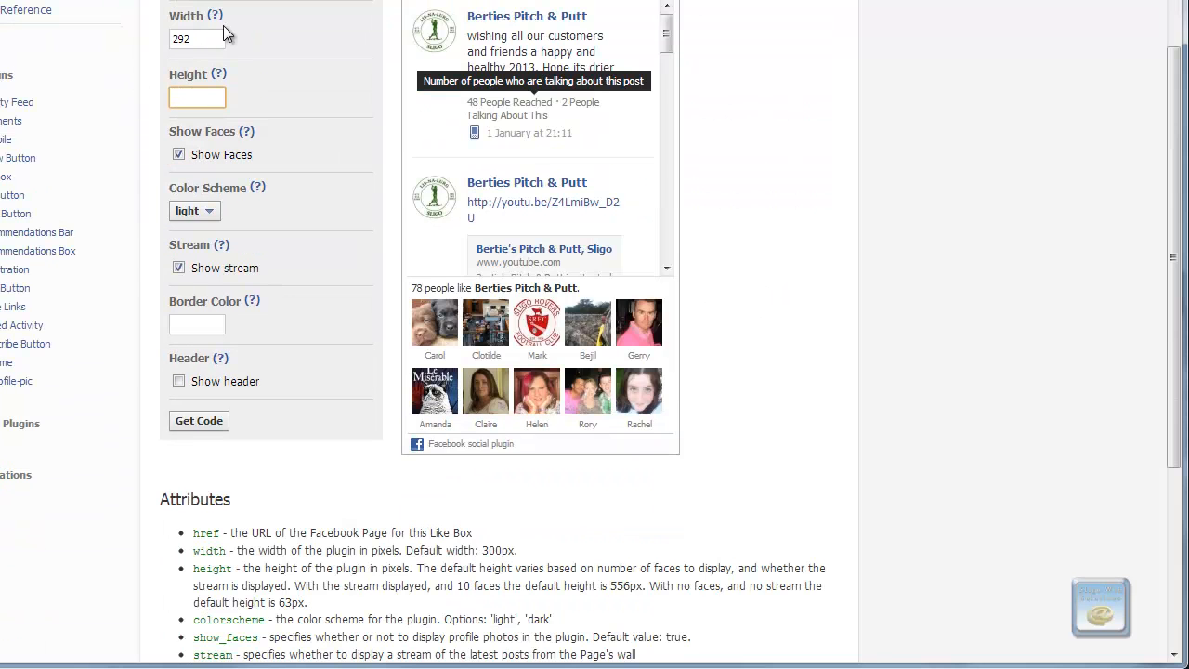
mouse_move(190, 67)
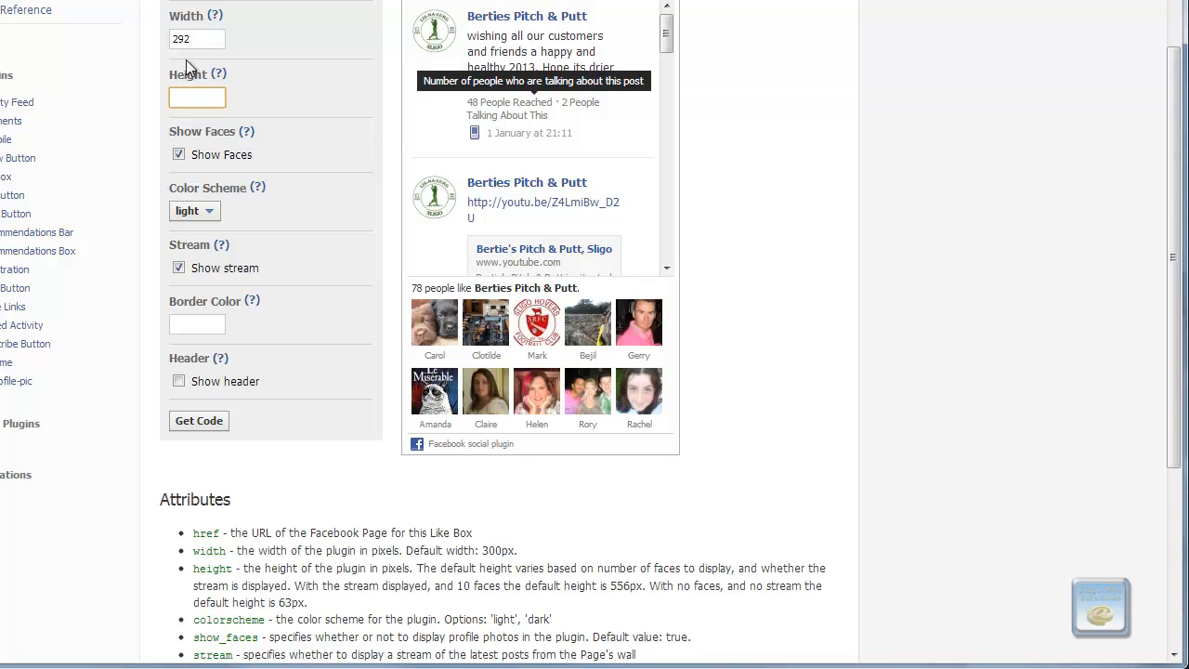
scroll(down, 3)
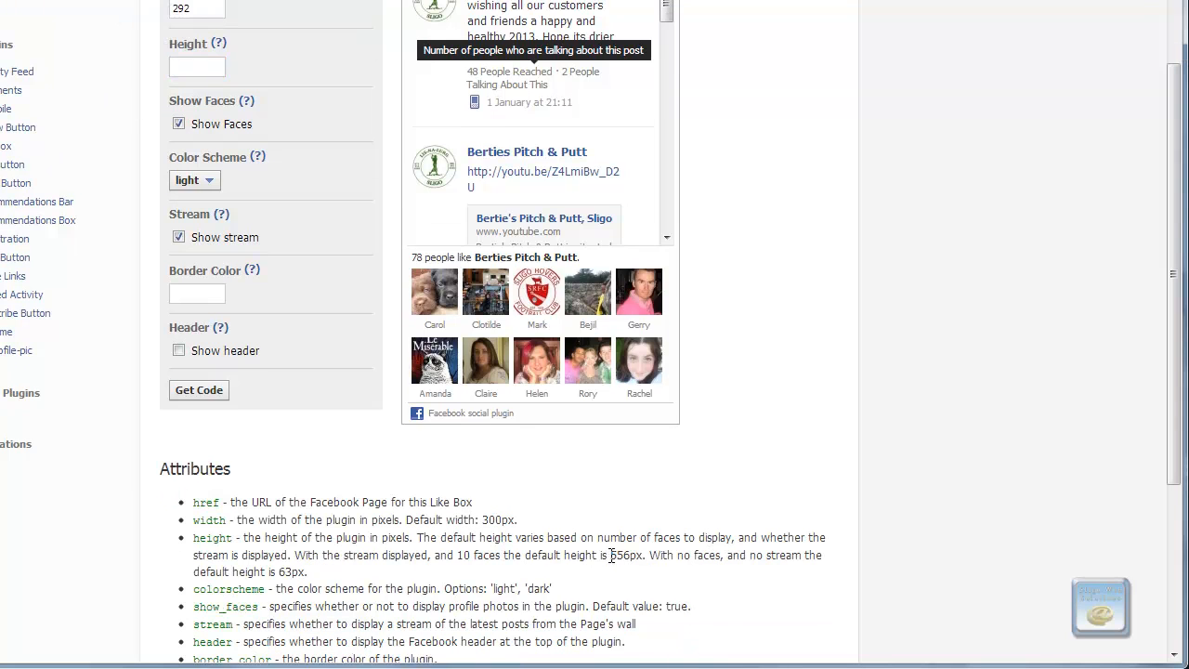
double_click(622, 553)
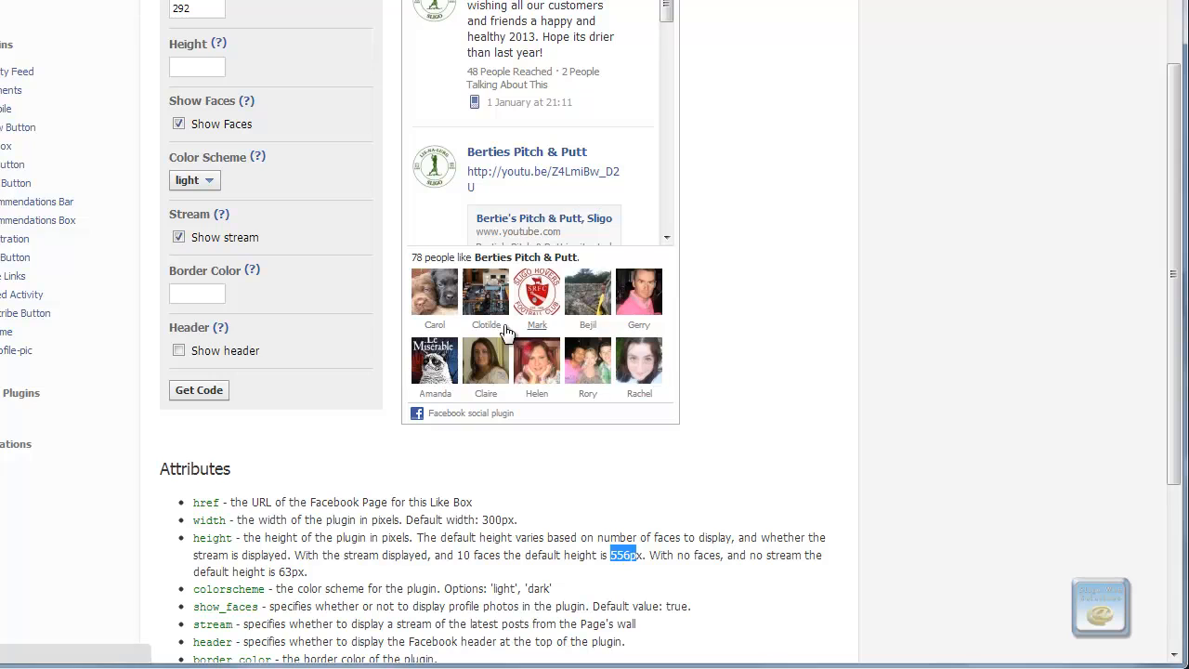
mouse_move(509, 70)
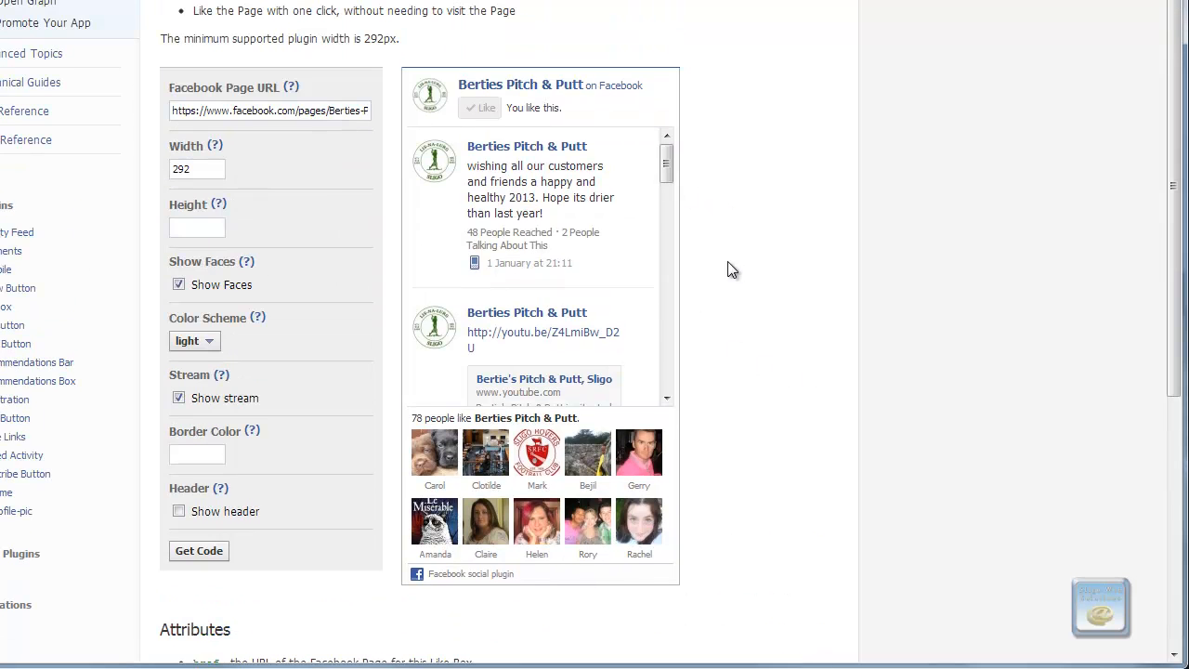
Set the Like Box height to 556 and toggle Show Faces and Show stream to compare previews
text(5)
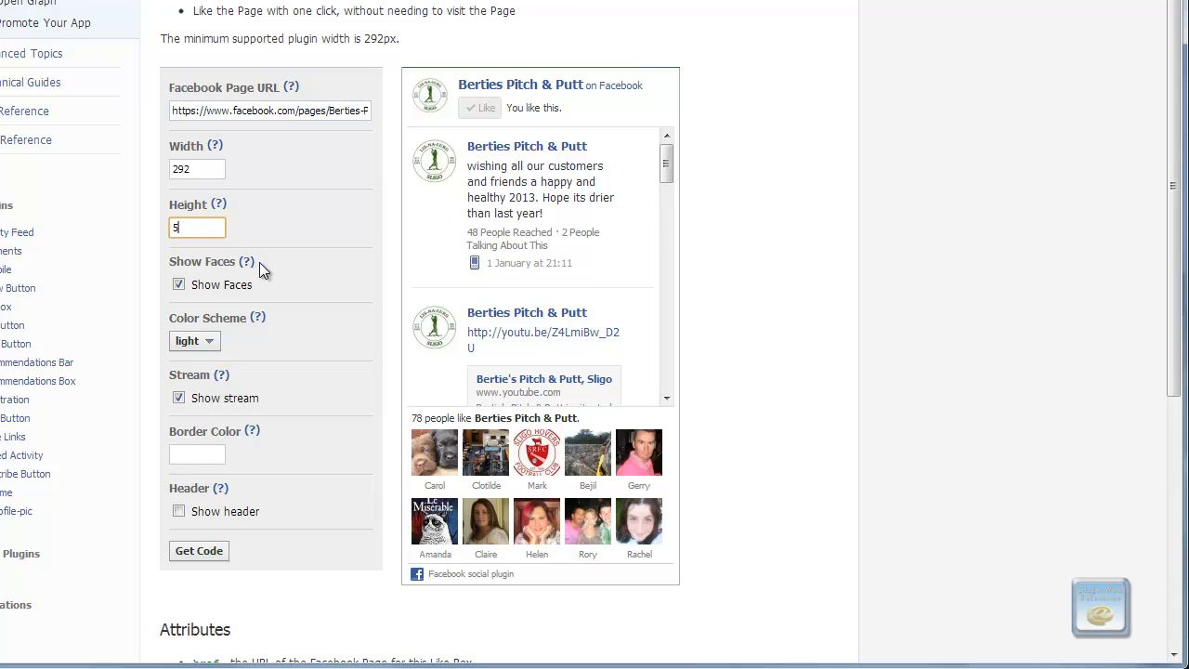
text(56)
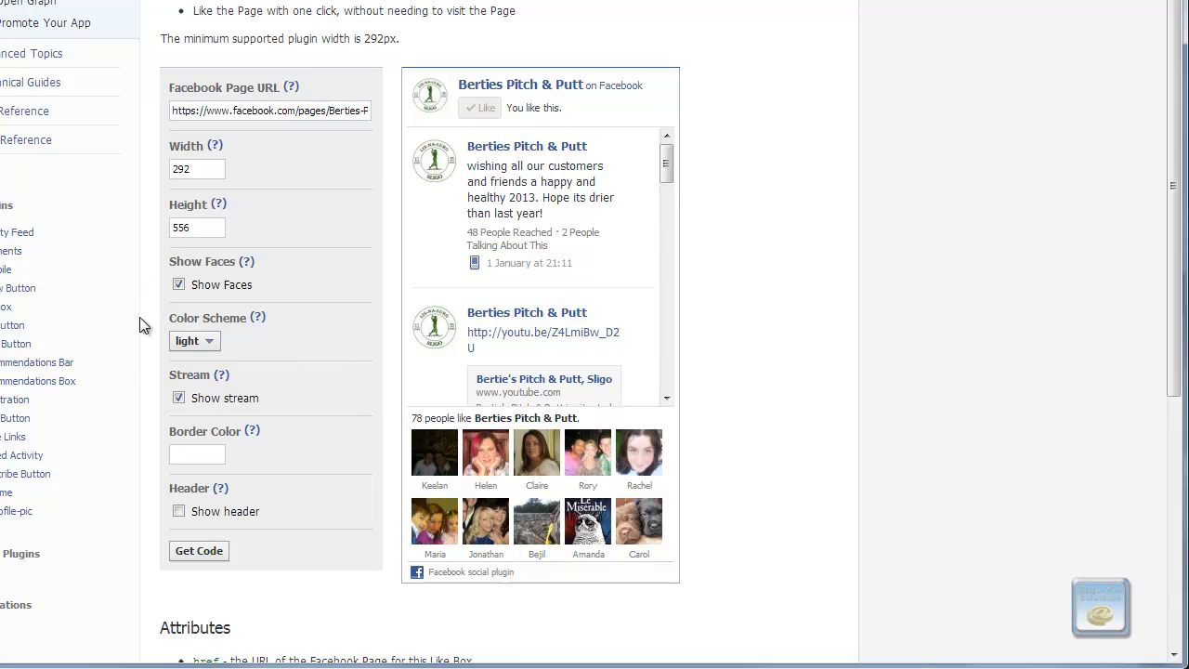
click(178, 284)
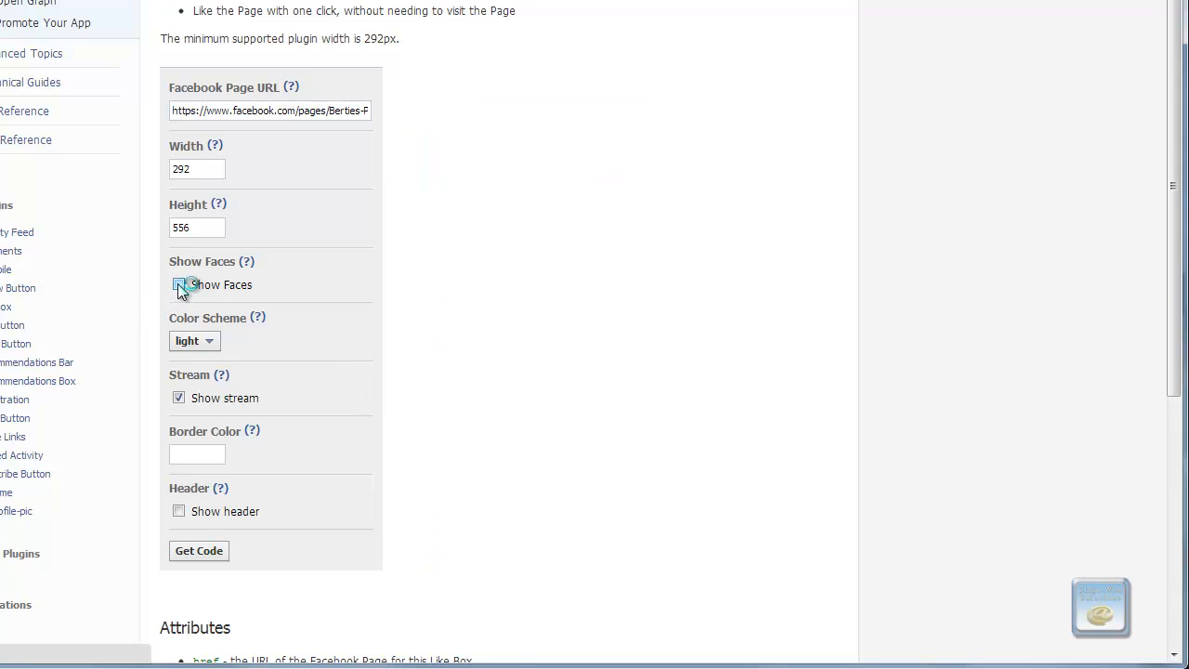
click(178, 286)
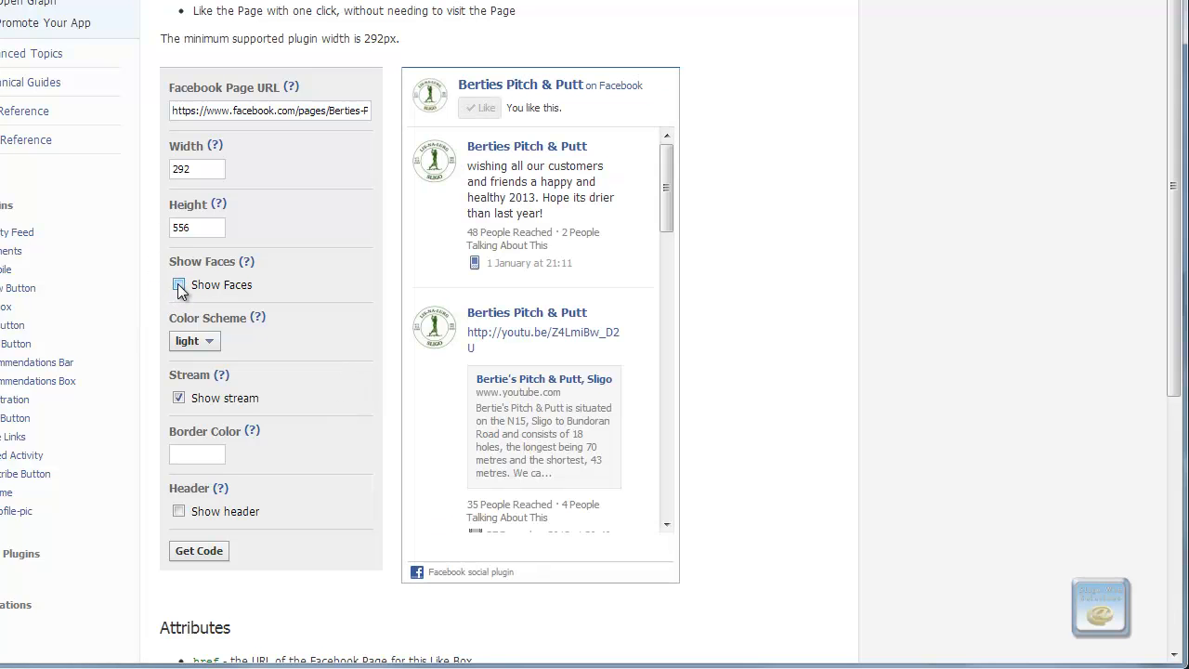
click(178, 286)
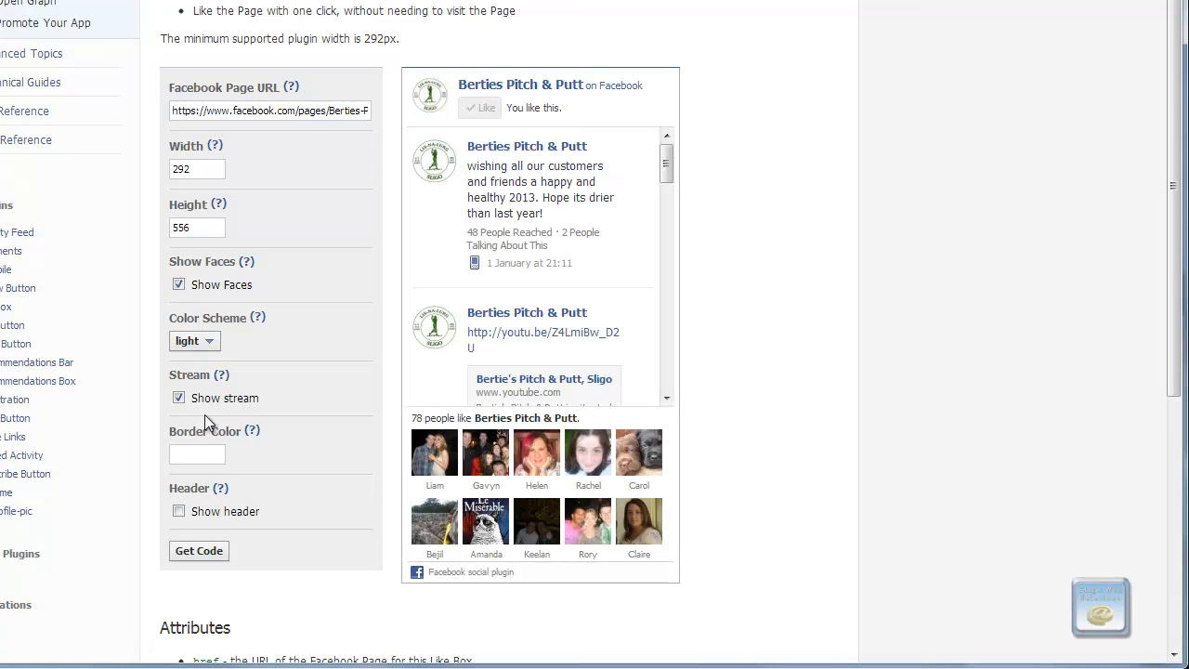
click(178, 397)
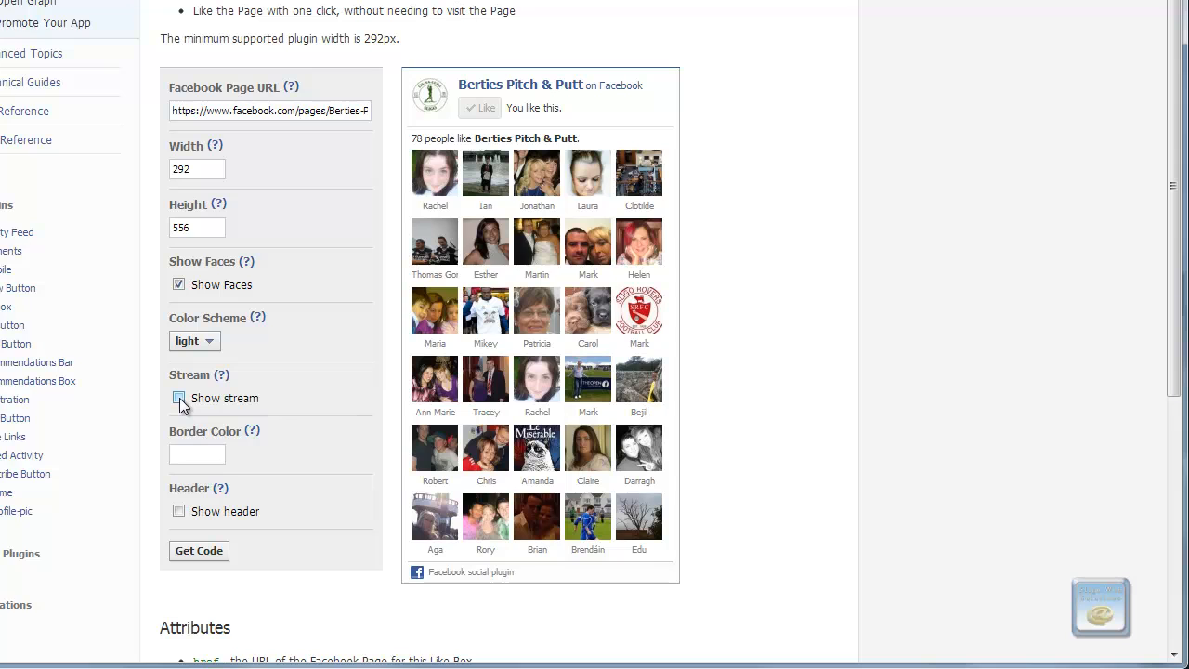
click(179, 397)
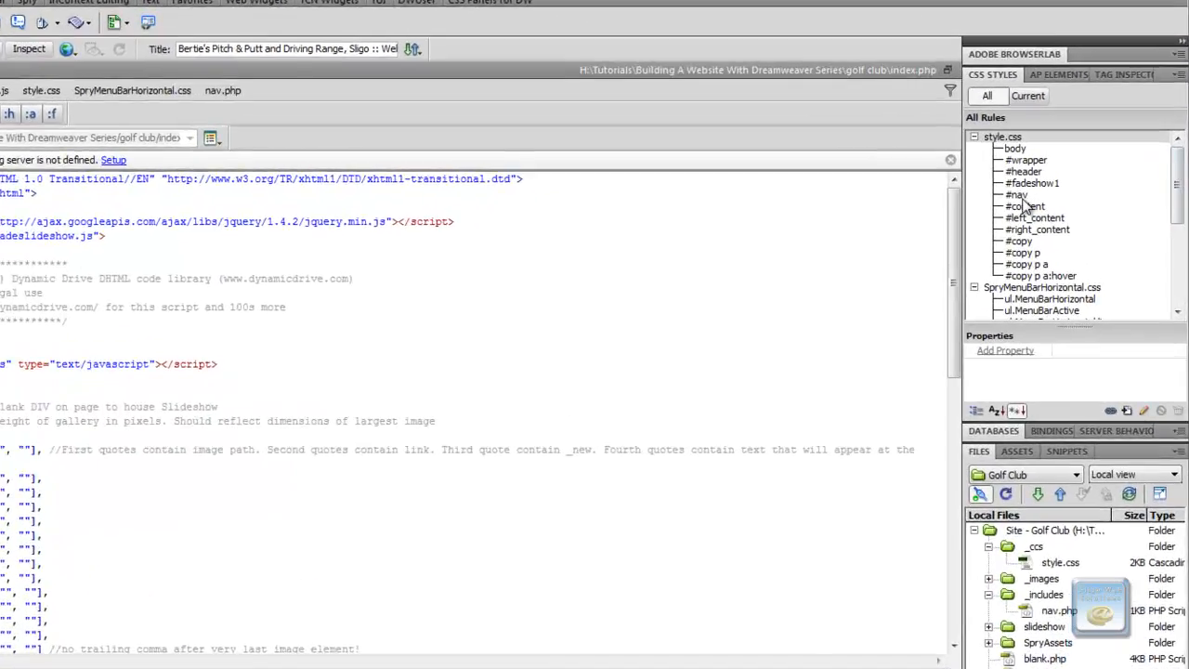
Select the #nav rule's #266804 background colour value in the CSS Styles panel
click(1018, 195)
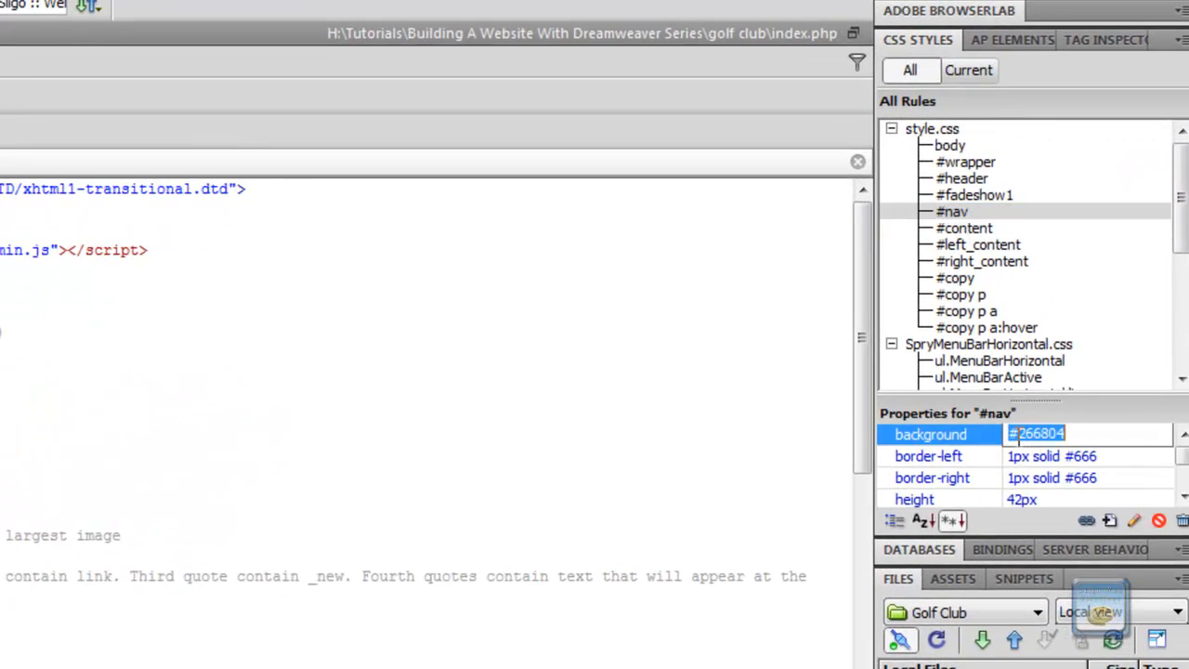
click(1037, 435)
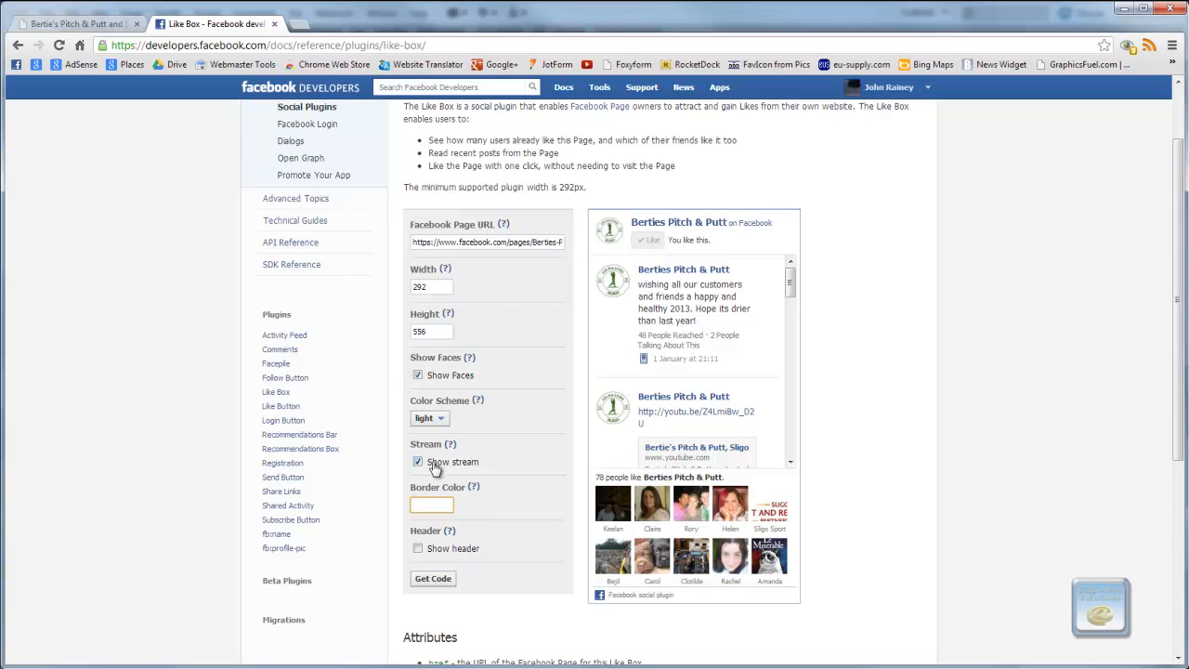
Paste #266804 into the Like Box Border Color field
right_click(431, 505)
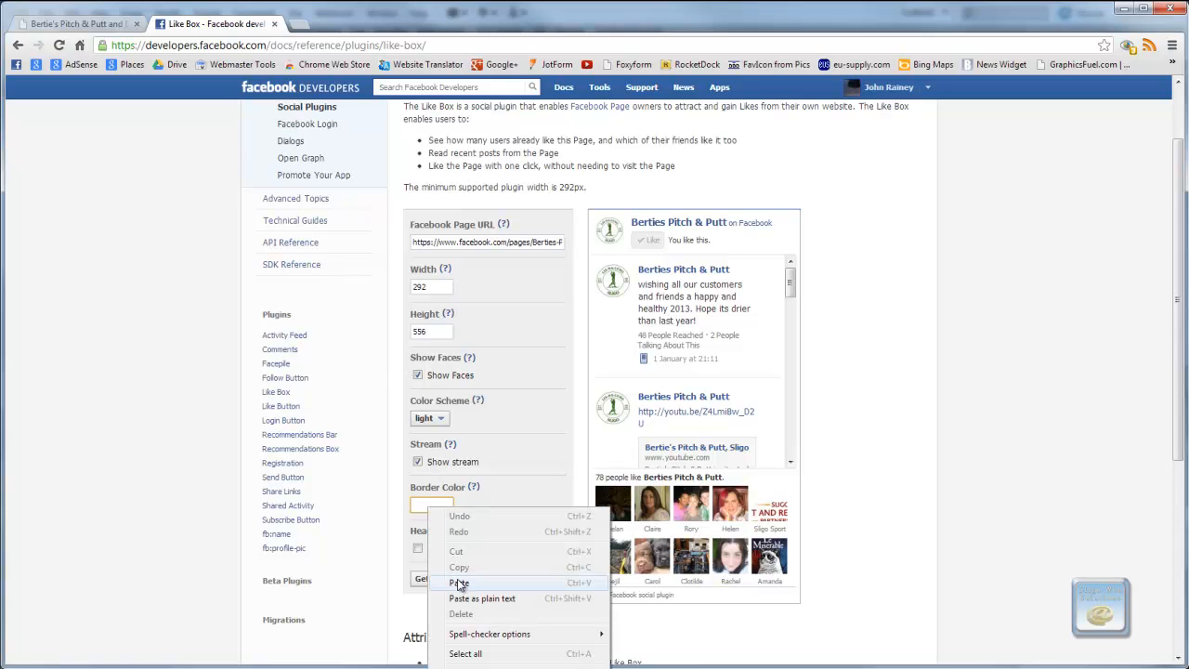
click(457, 583)
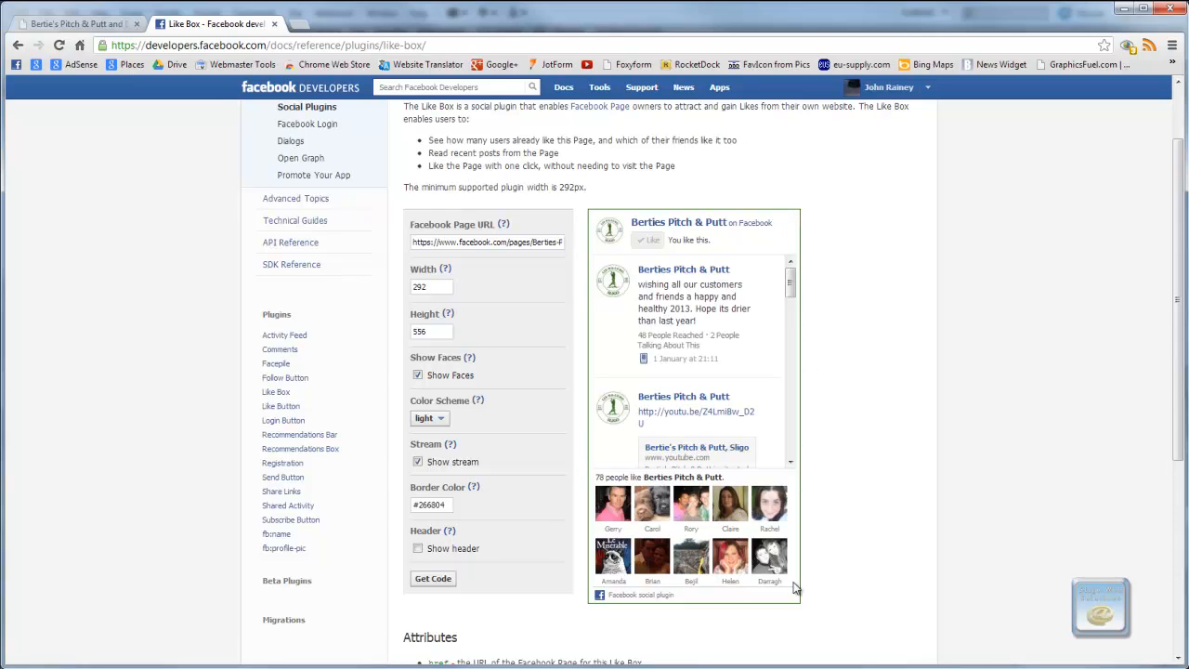
scroll(down, 3)
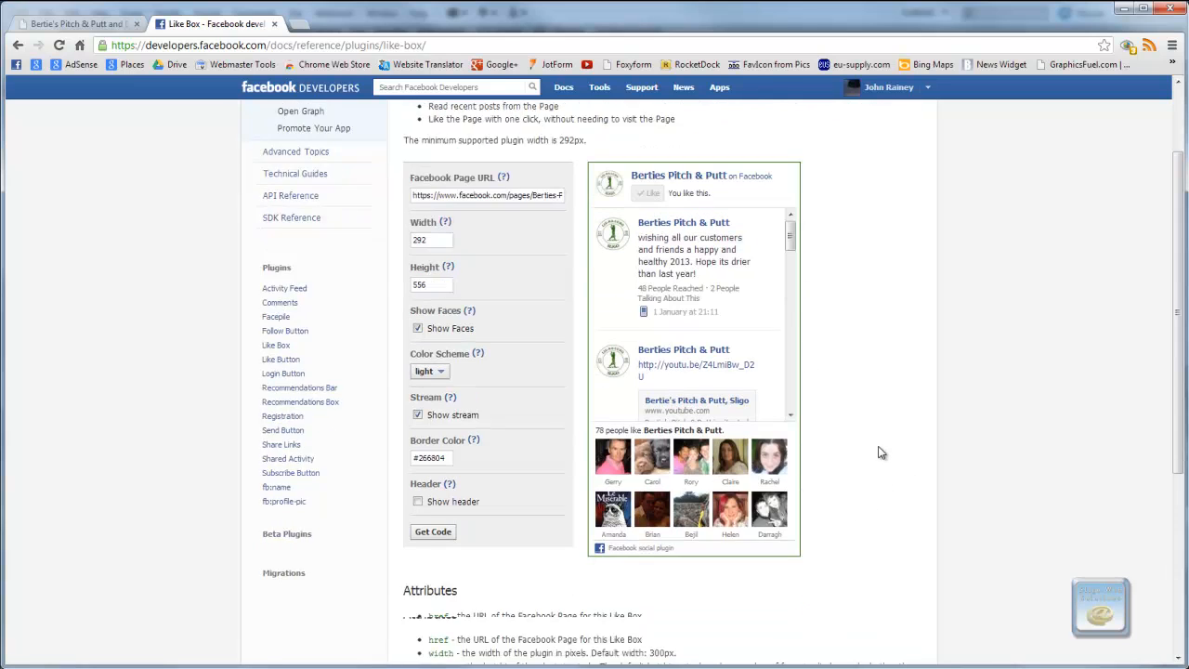
scroll(down, 3)
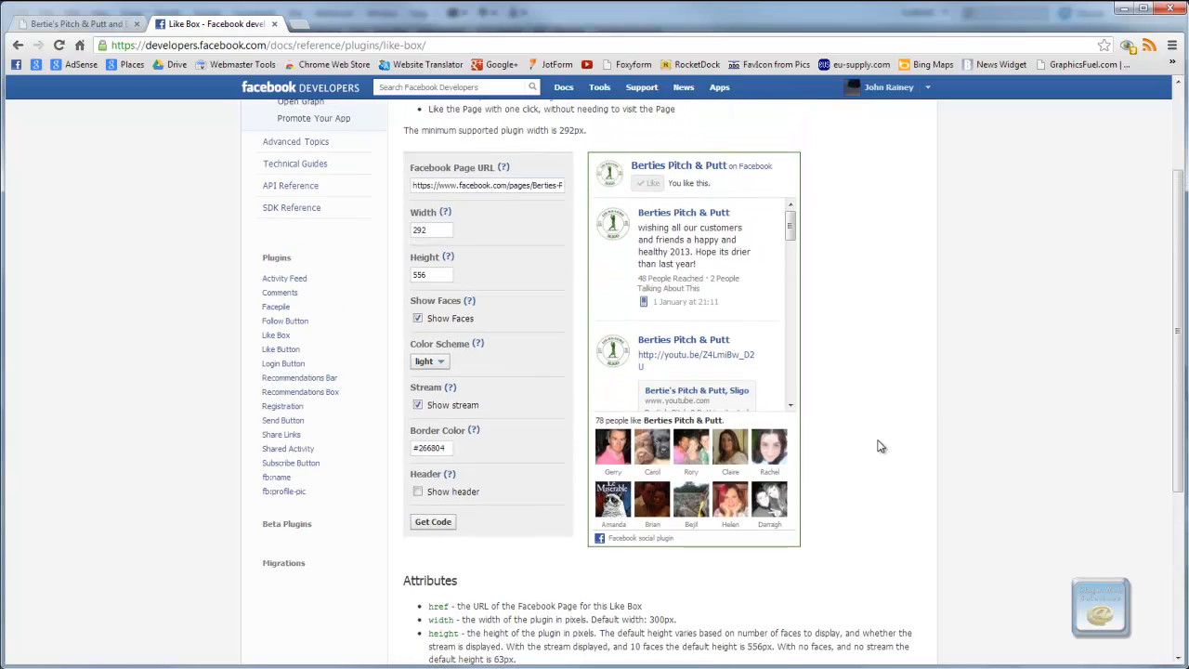
mouse_move(156, 416)
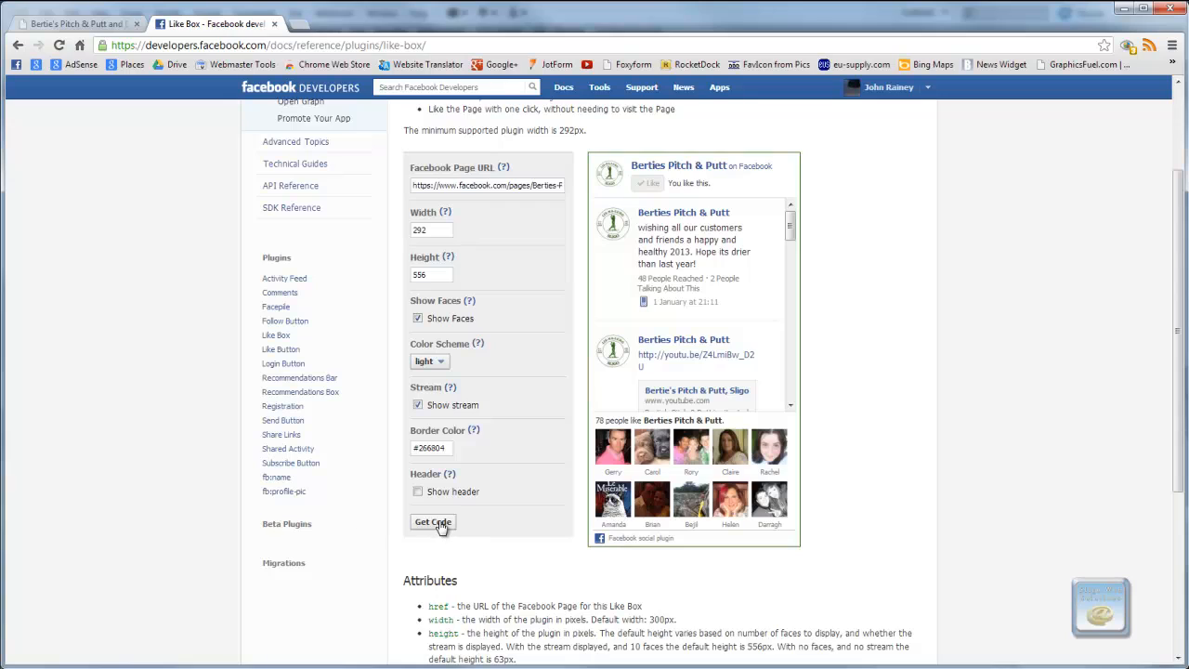
Generate the Like Box code and copy the fb-like-box div for index.php
click(432, 521)
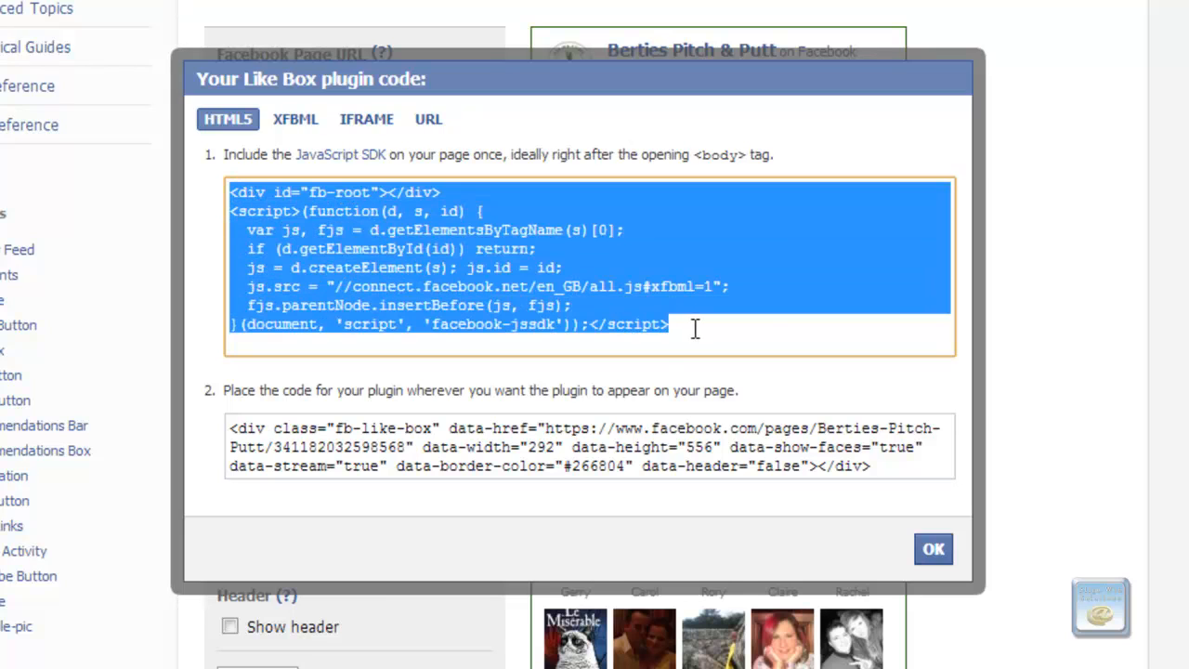
mouse_move(350, 243)
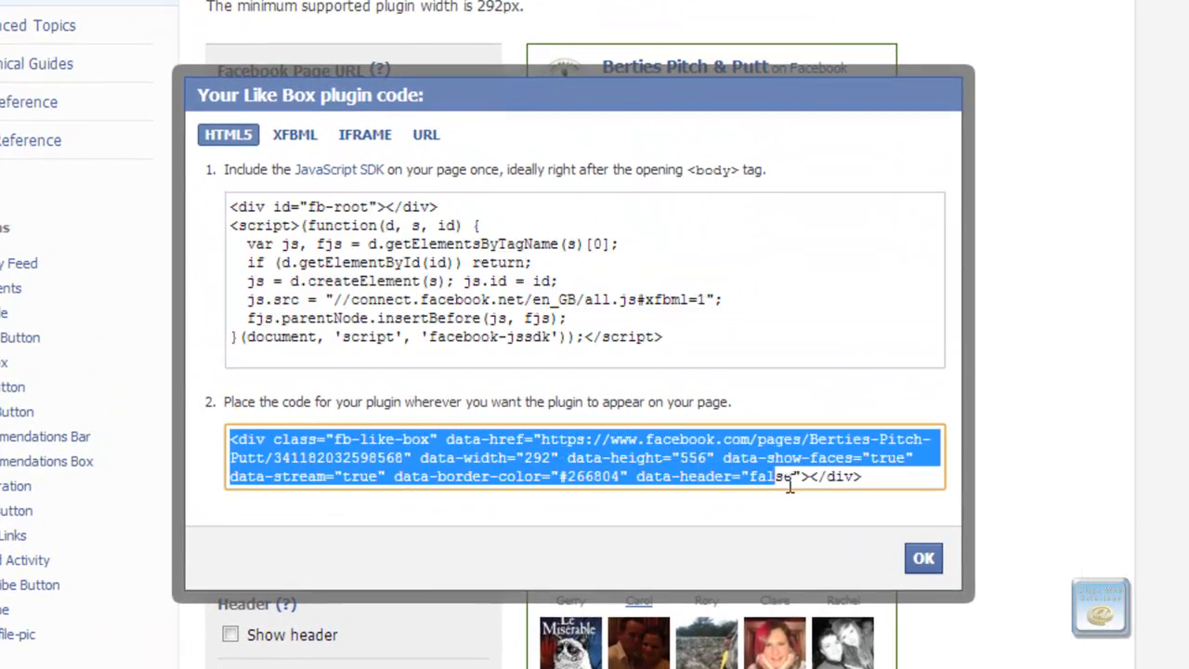
right_click(789, 475)
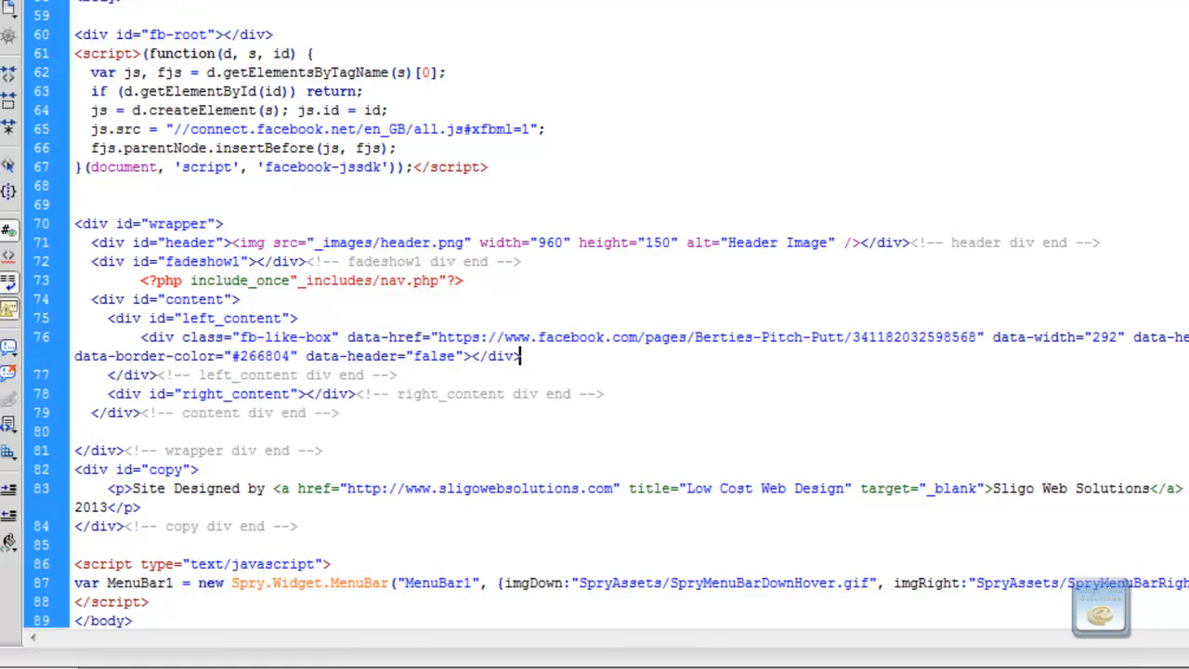
Save all open documents via File > Save All
click(44, 11)
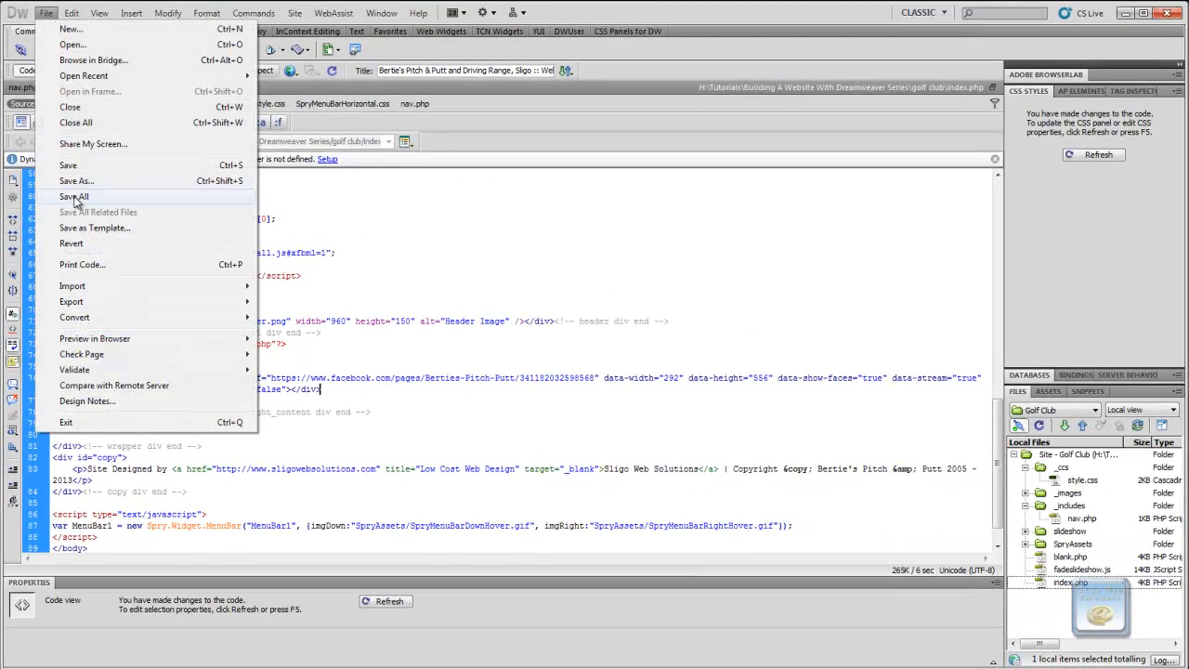
click(74, 197)
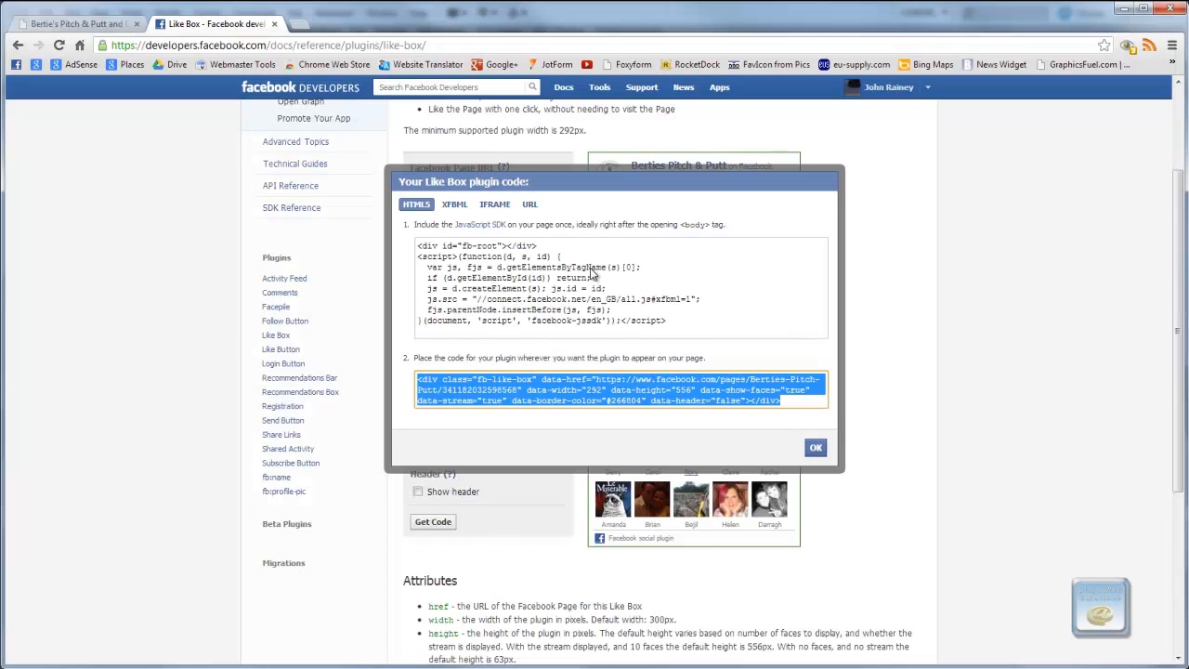
Reload the live golf club site to see the Berties Pitch & Putt Like Box
click(74, 22)
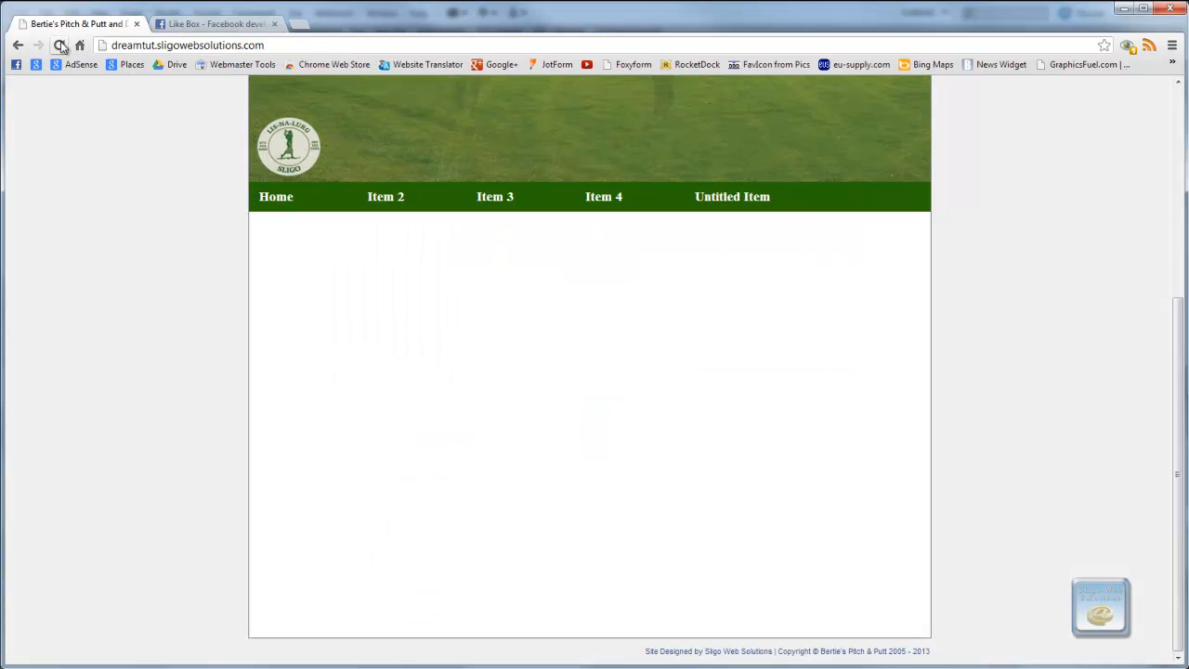
click(60, 45)
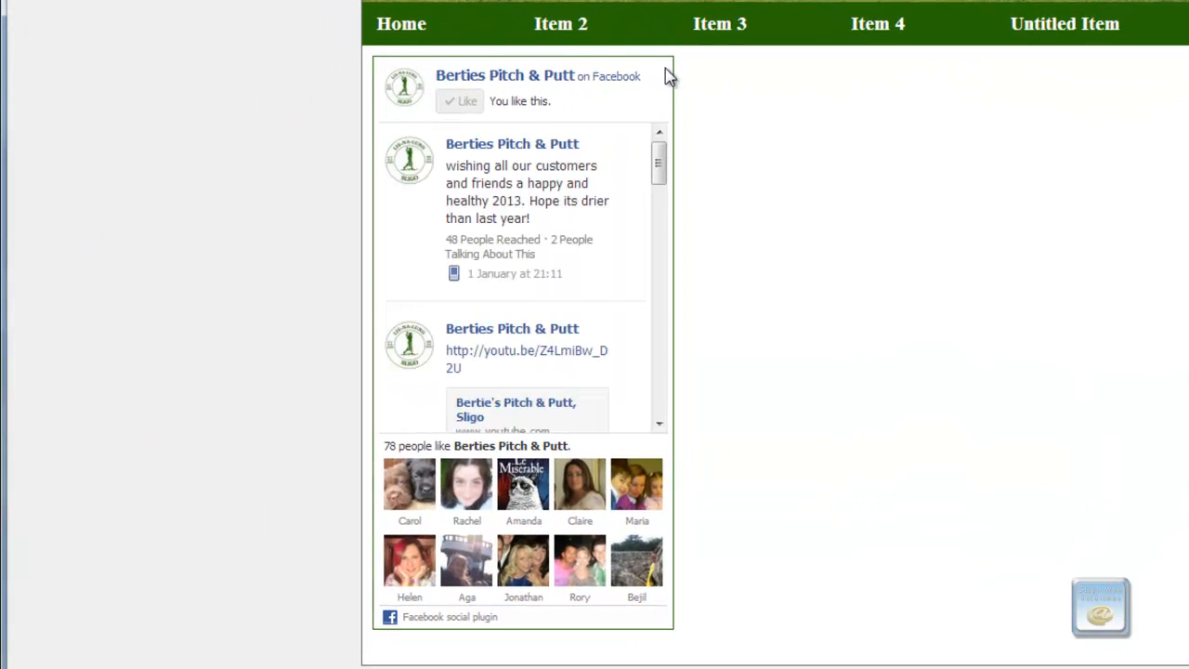
mouse_move(907, 431)
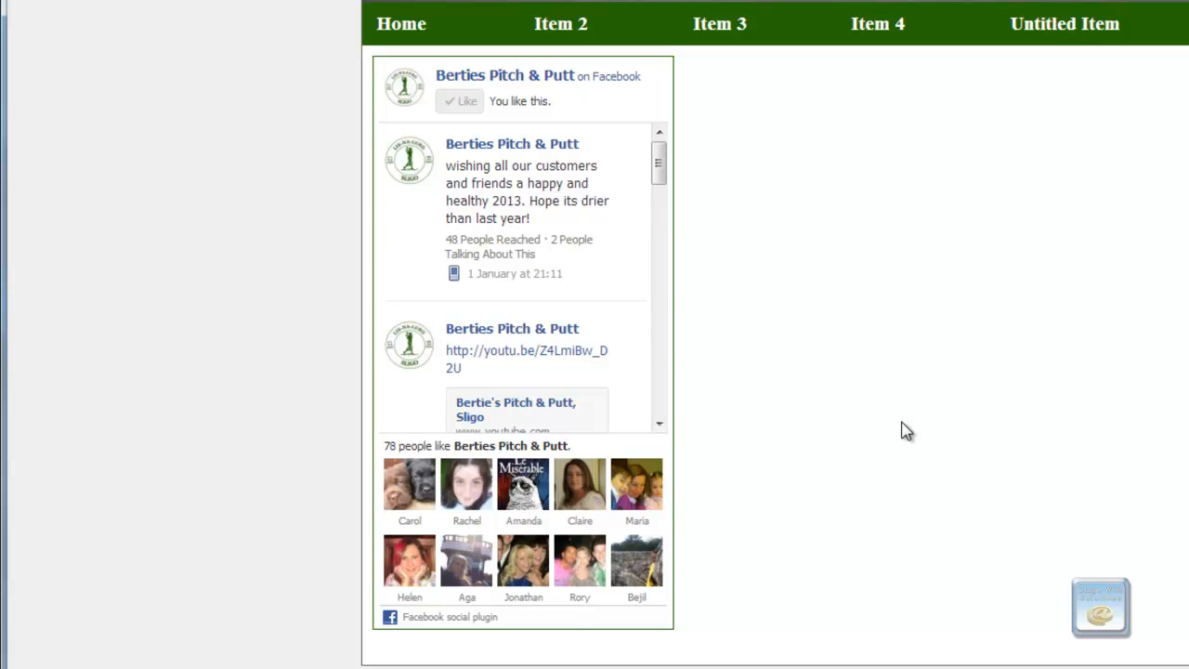
mouse_move(234, 416)
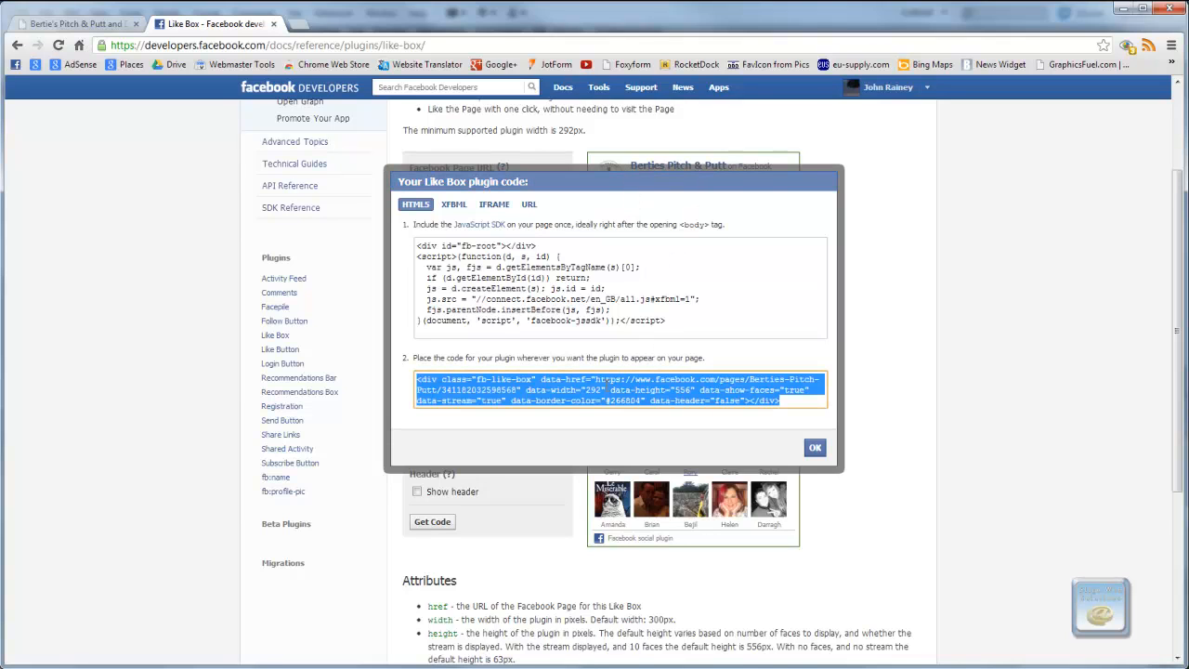
Copy the Like Box div code for pasting into index.php's left_content div
click(814, 446)
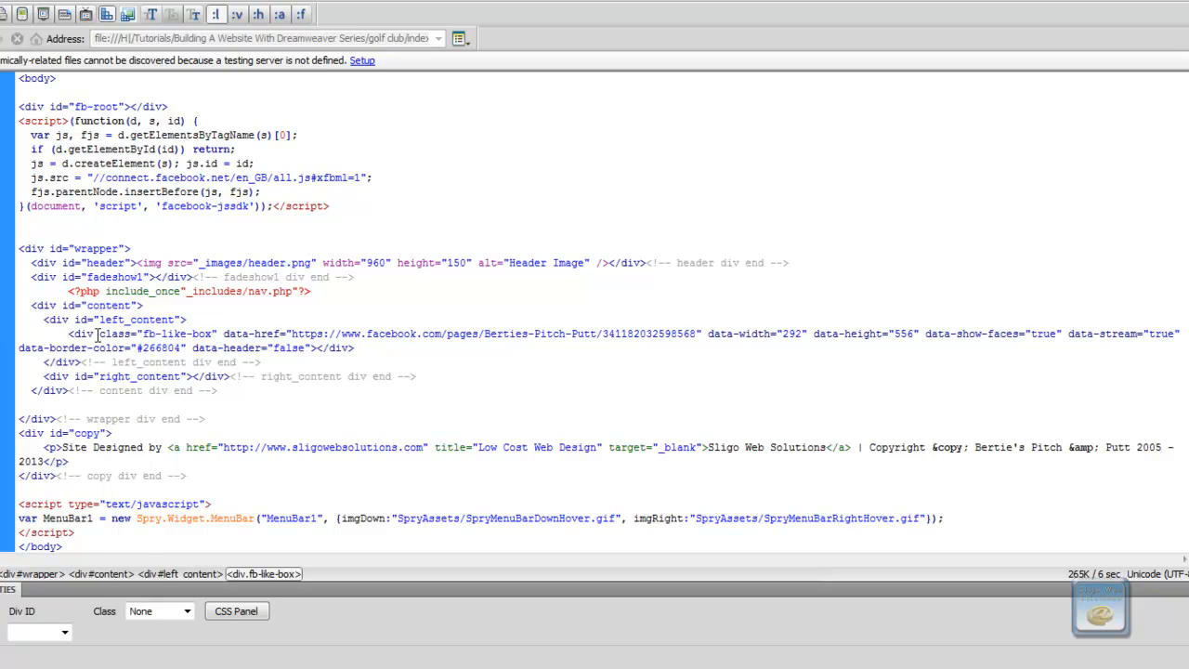
double_click(111, 335)
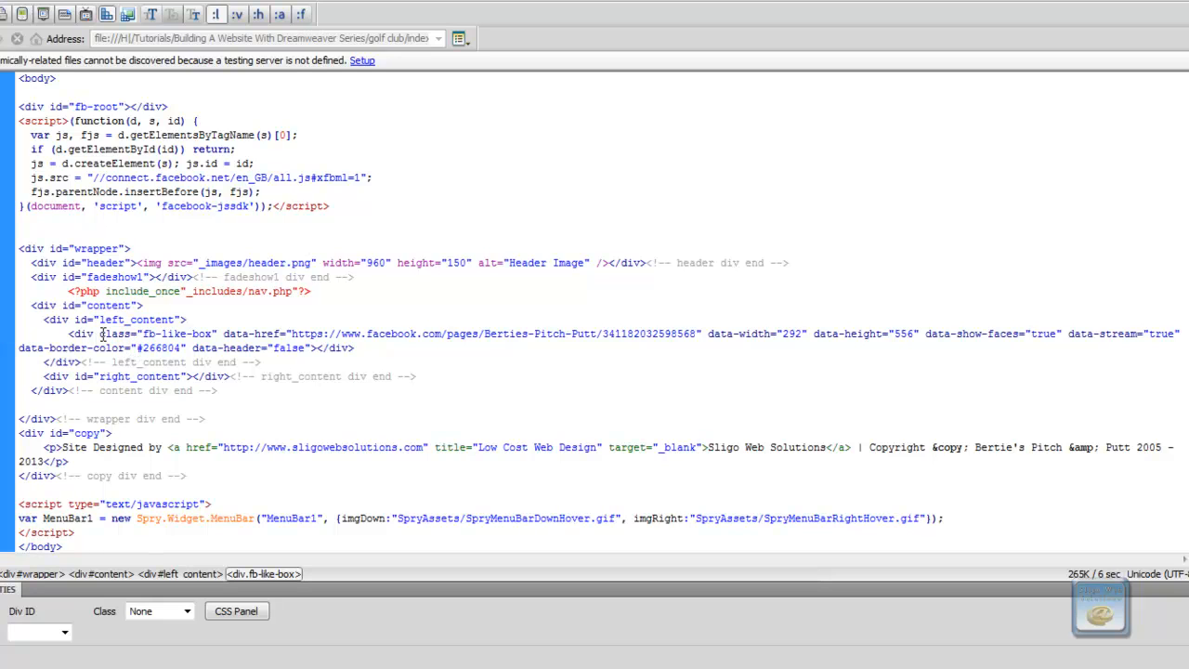
double_click(115, 334)
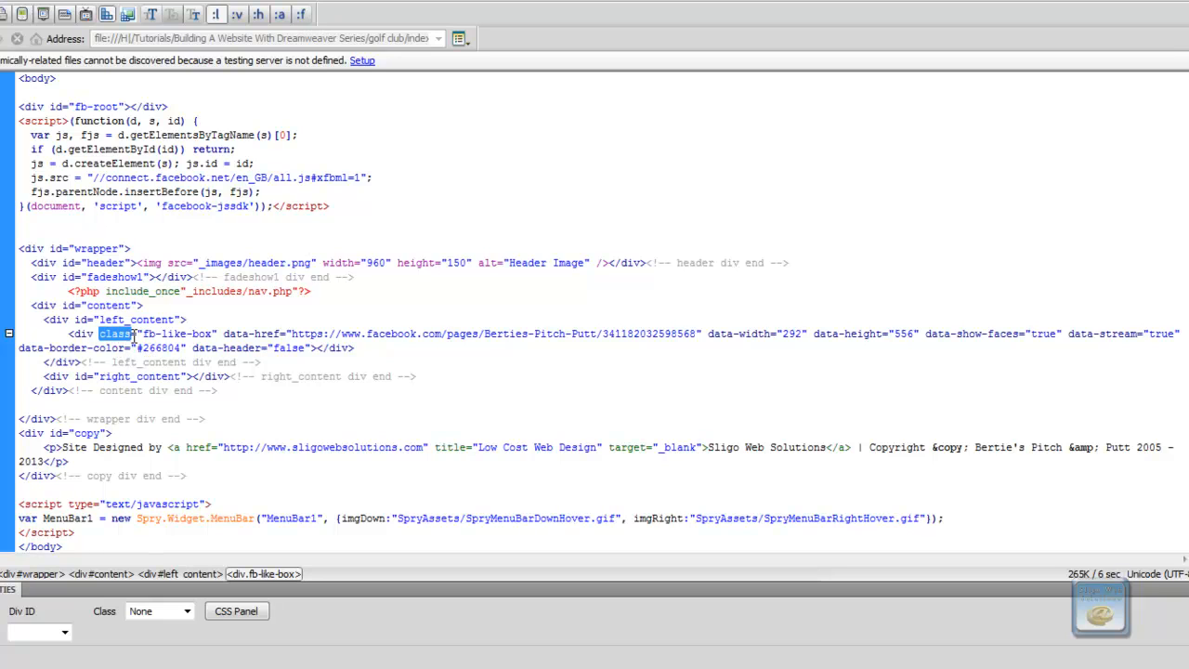
mouse_move(521, 420)
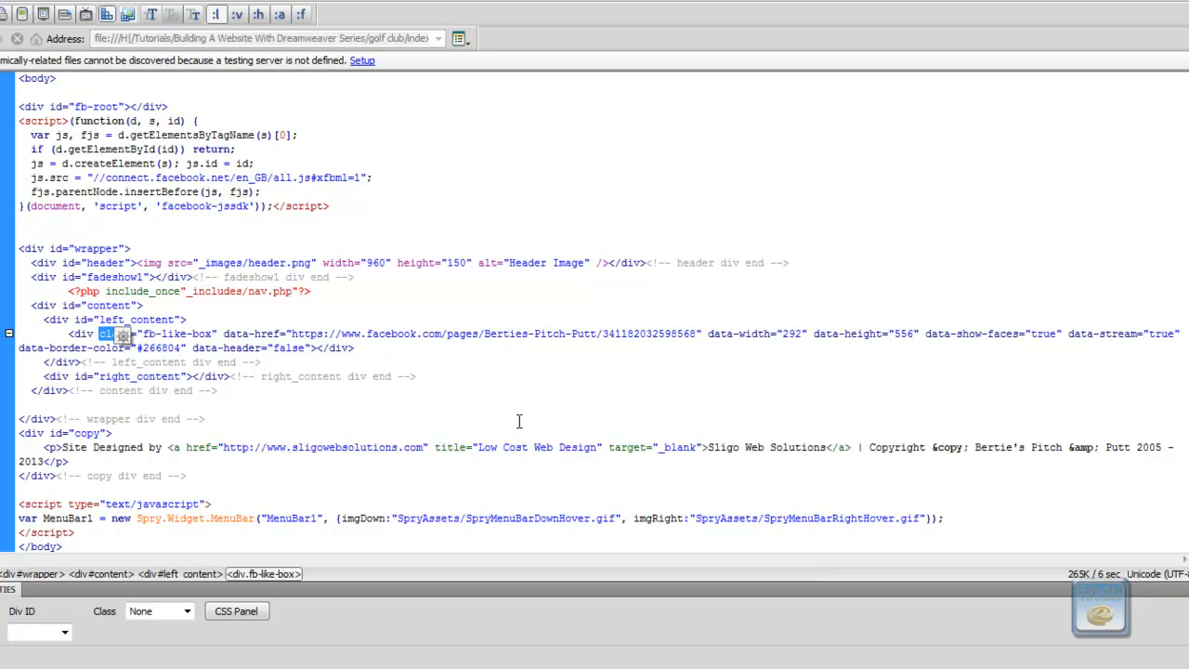
mouse_move(574, 333)
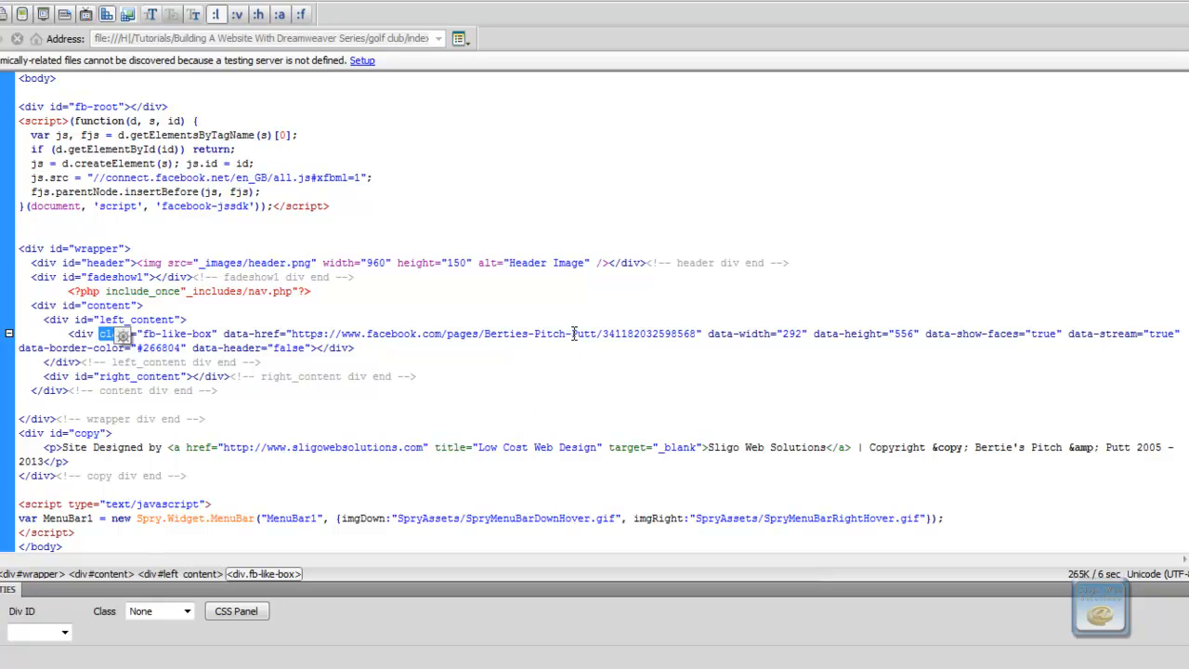
mouse_move(580, 353)
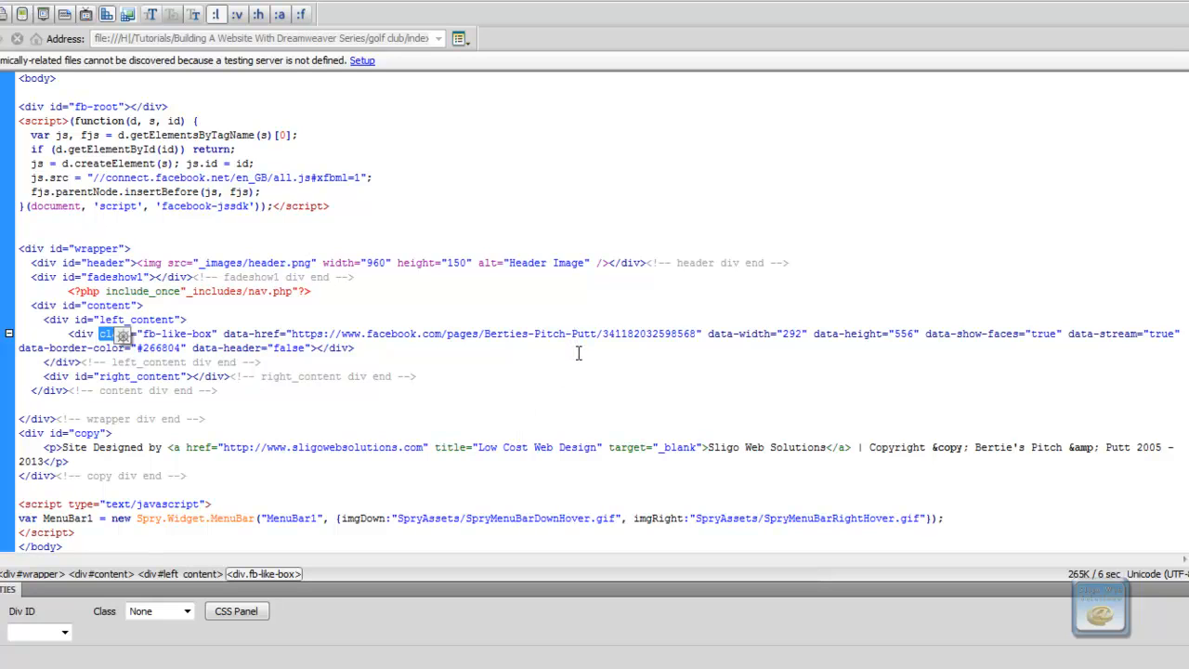
mouse_move(436, 350)
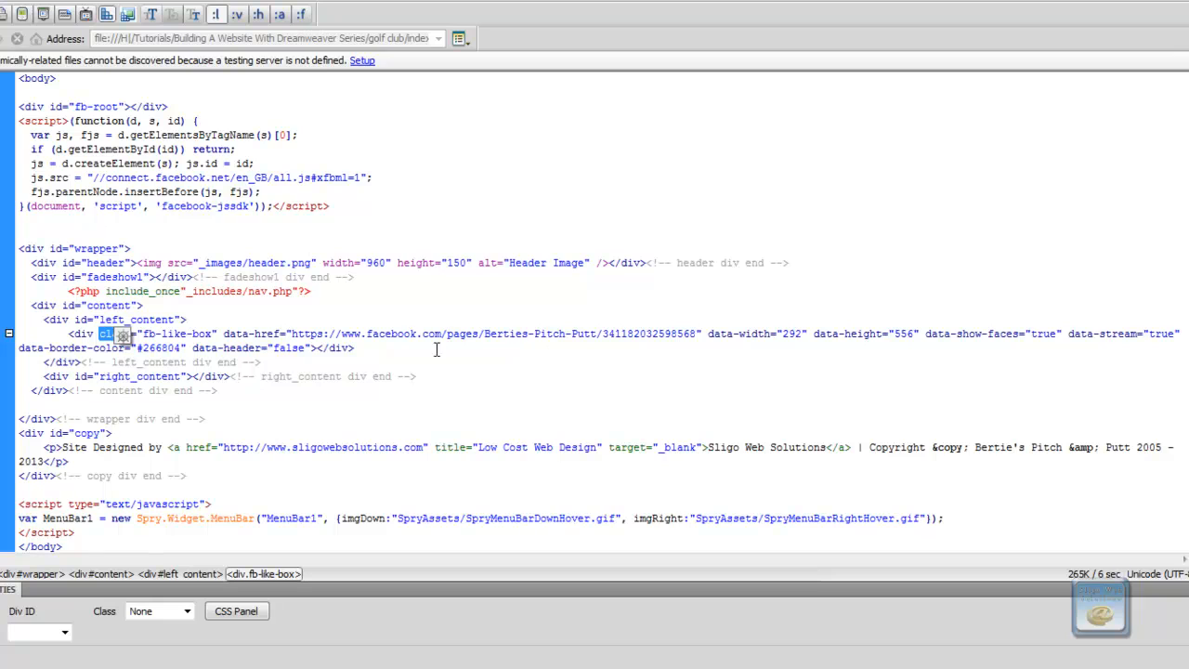
double_click(234, 334)
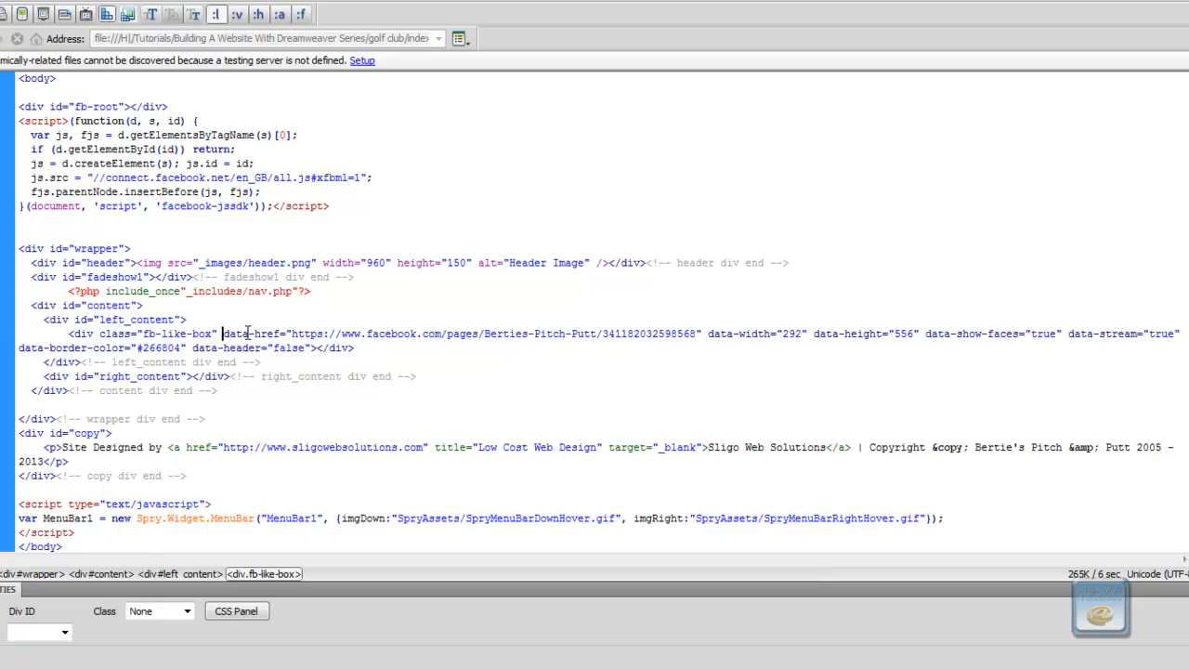
double_click(264, 334)
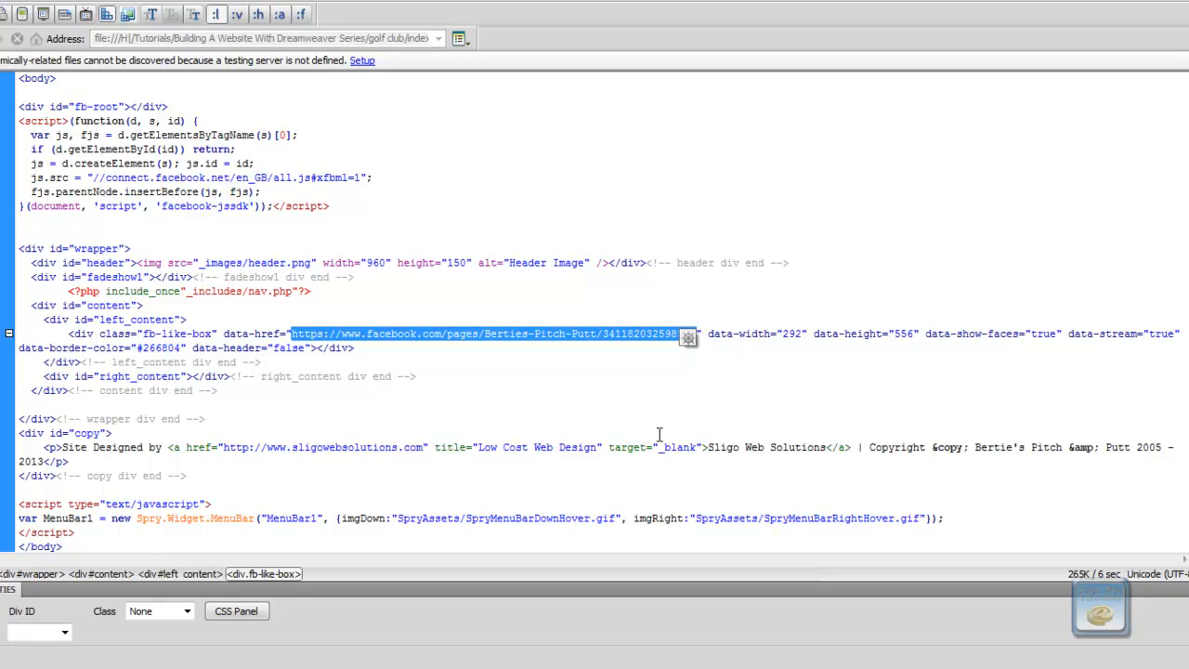
mouse_move(715, 332)
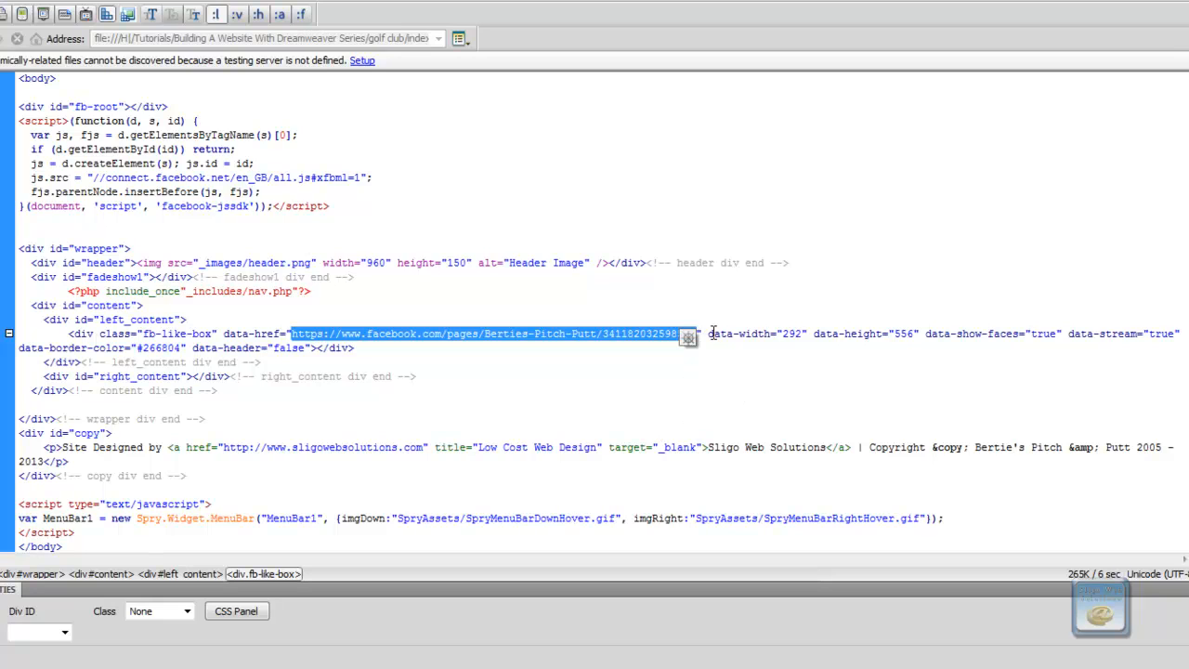
click(741, 334)
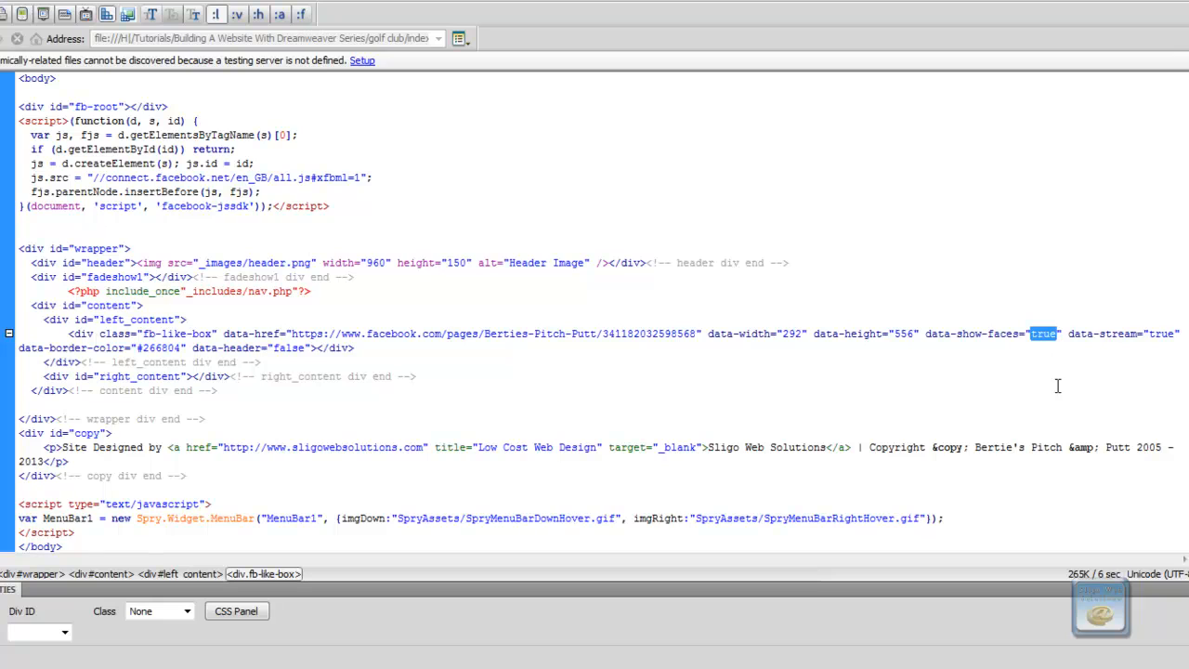
double_click(1103, 334)
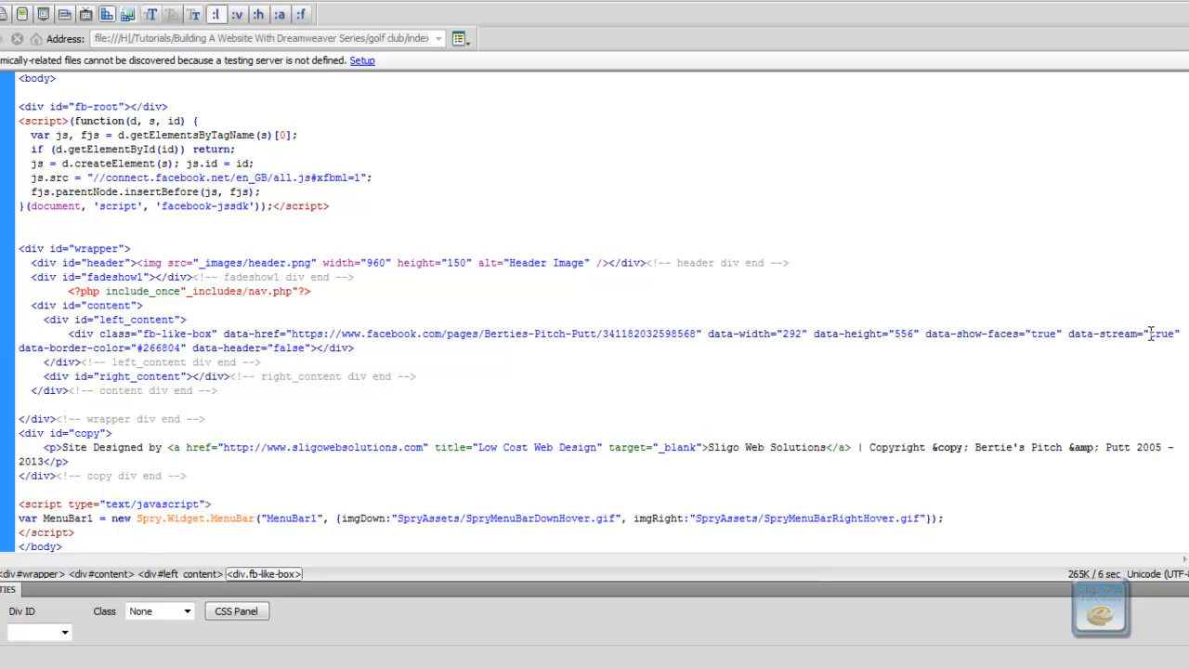
double_click(1161, 333)
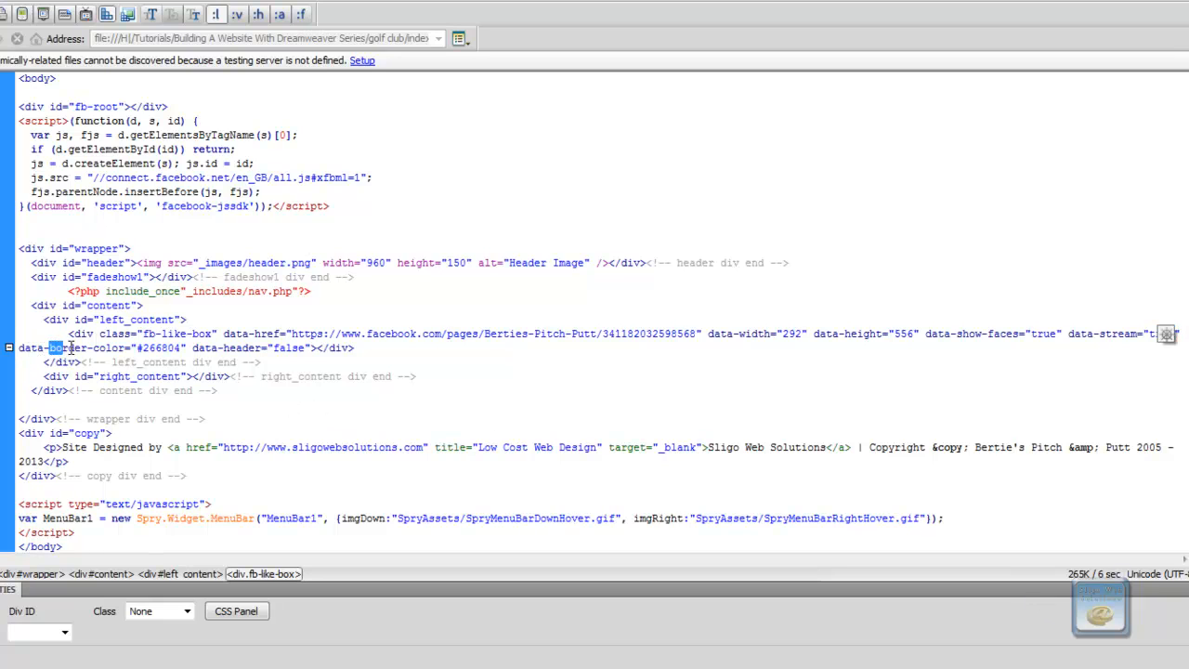
double_click(84, 347)
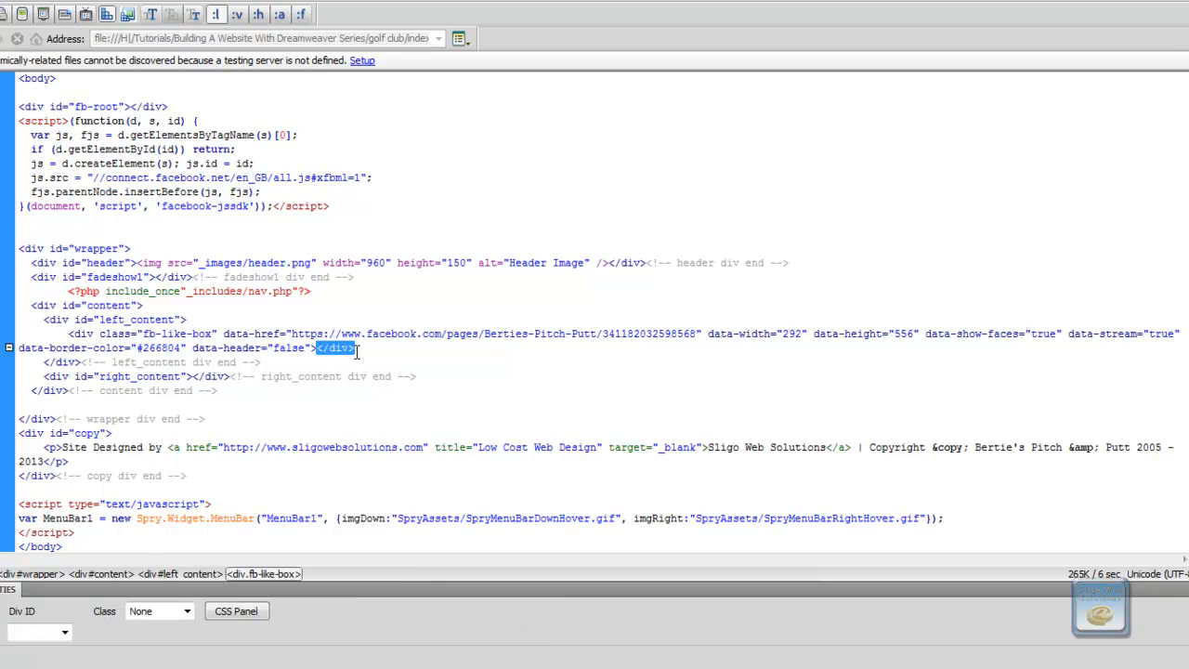
mouse_move(397, 417)
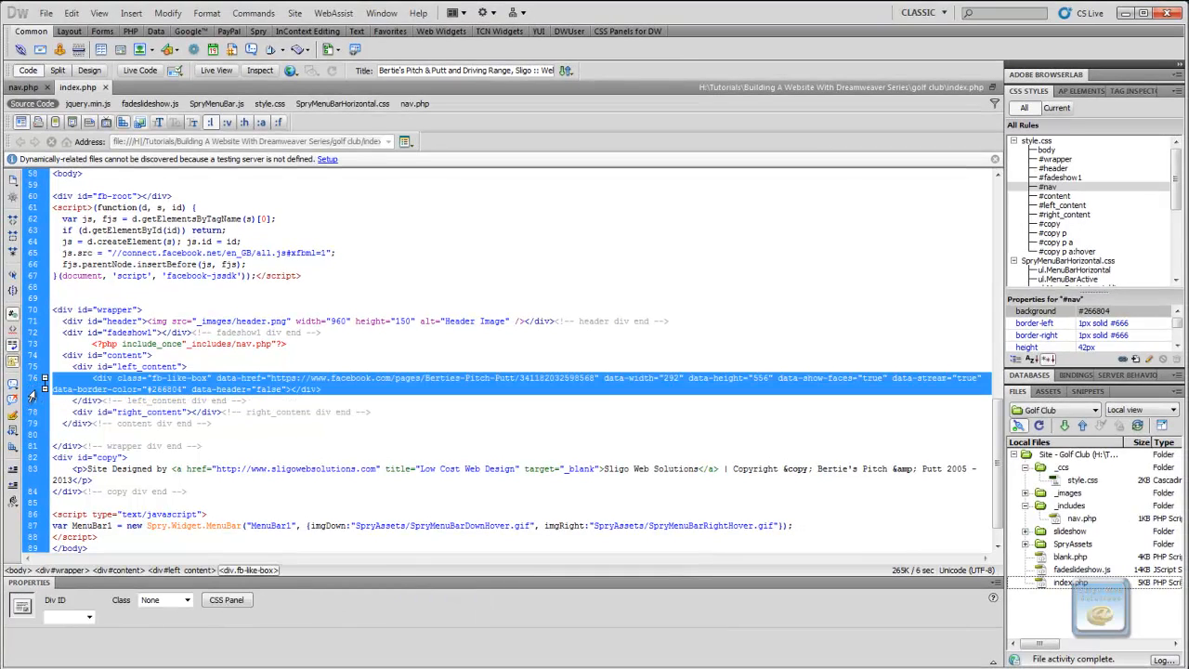
Copy the Like Box code line from index.php, declining the leftover widget search
right_click(145, 388)
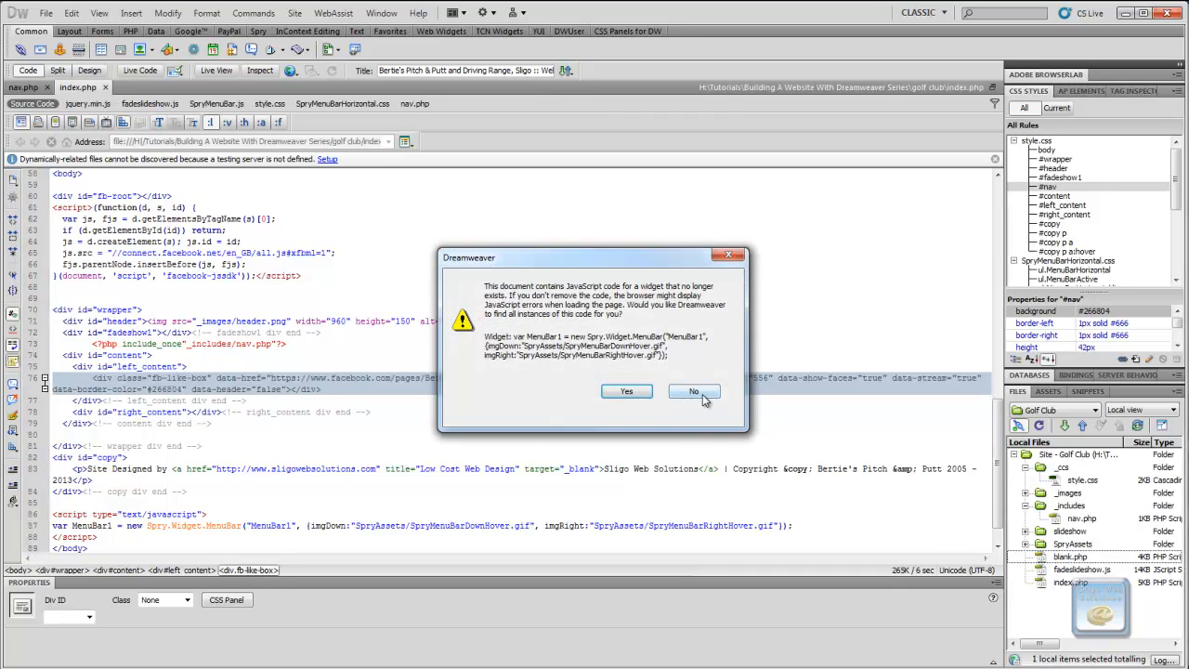
click(693, 390)
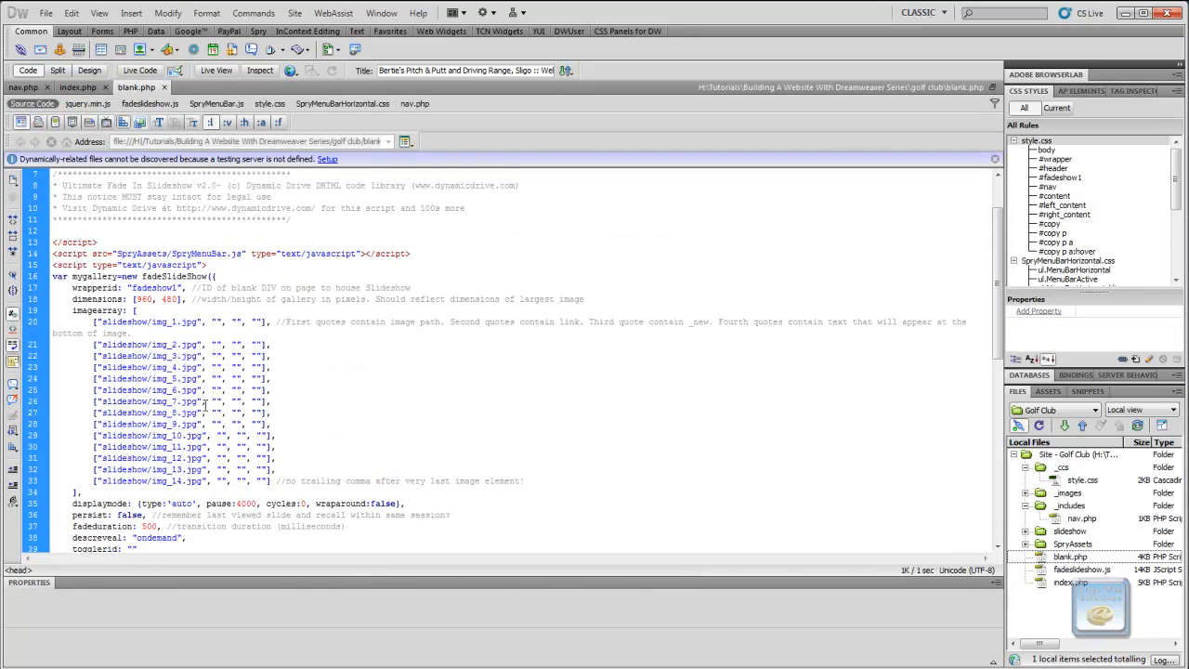
Paste the fb-like-box div into blank.php's left_content and save all open files
scroll(down, 3)
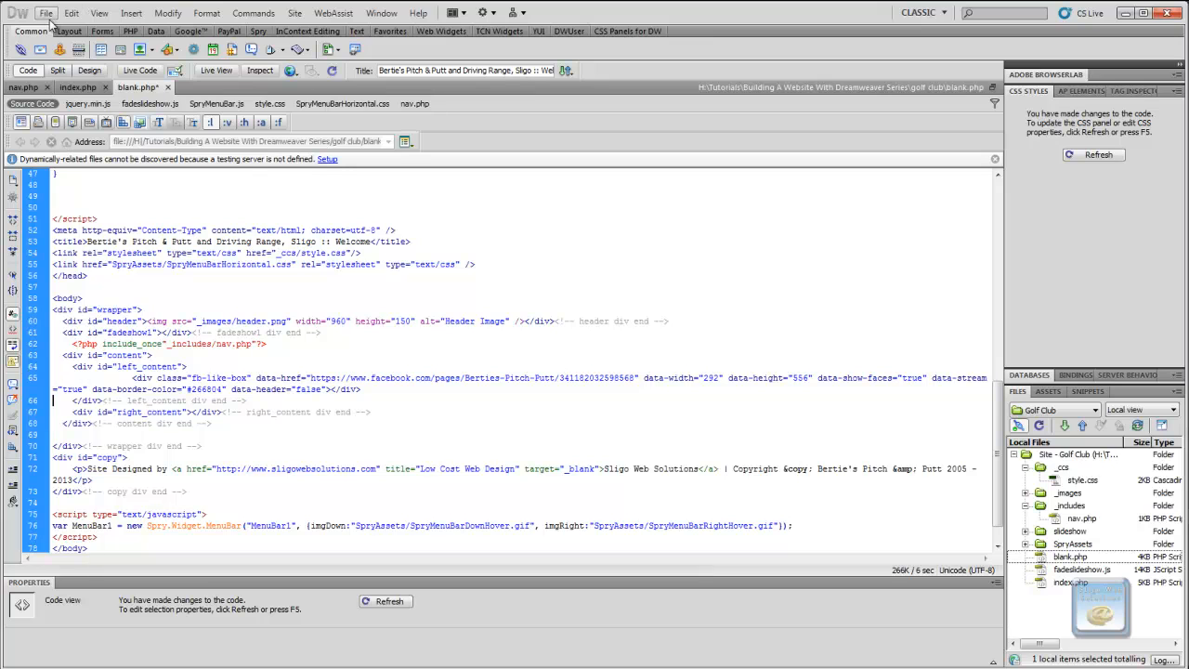
click(45, 11)
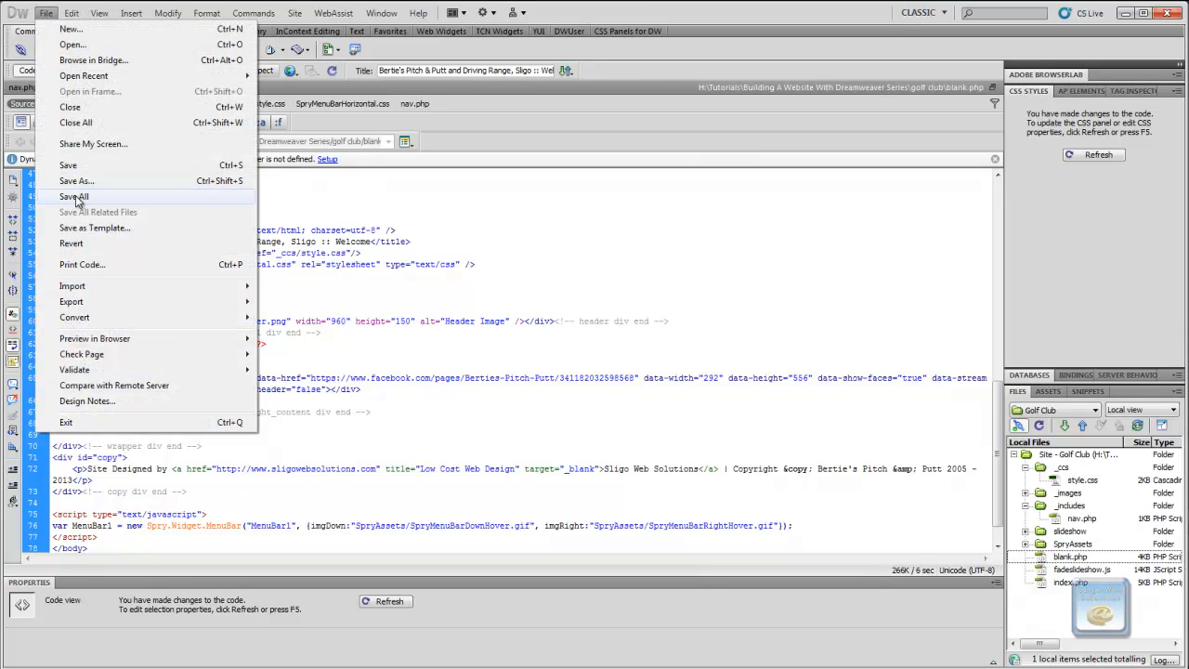
click(74, 197)
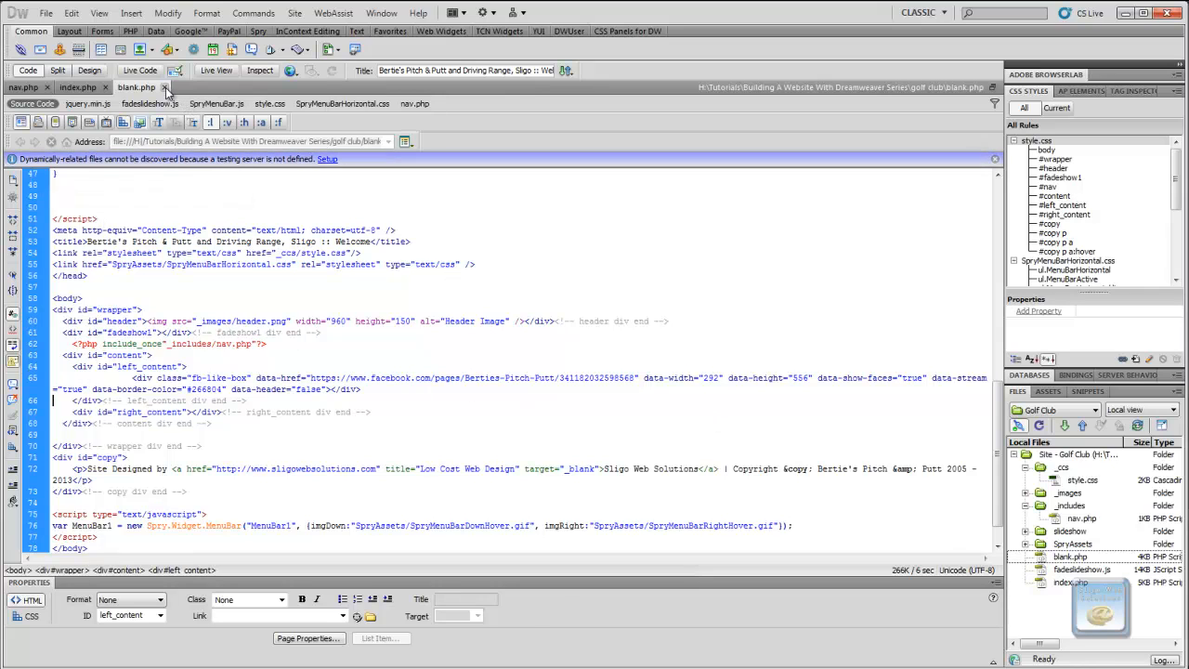
click(78, 87)
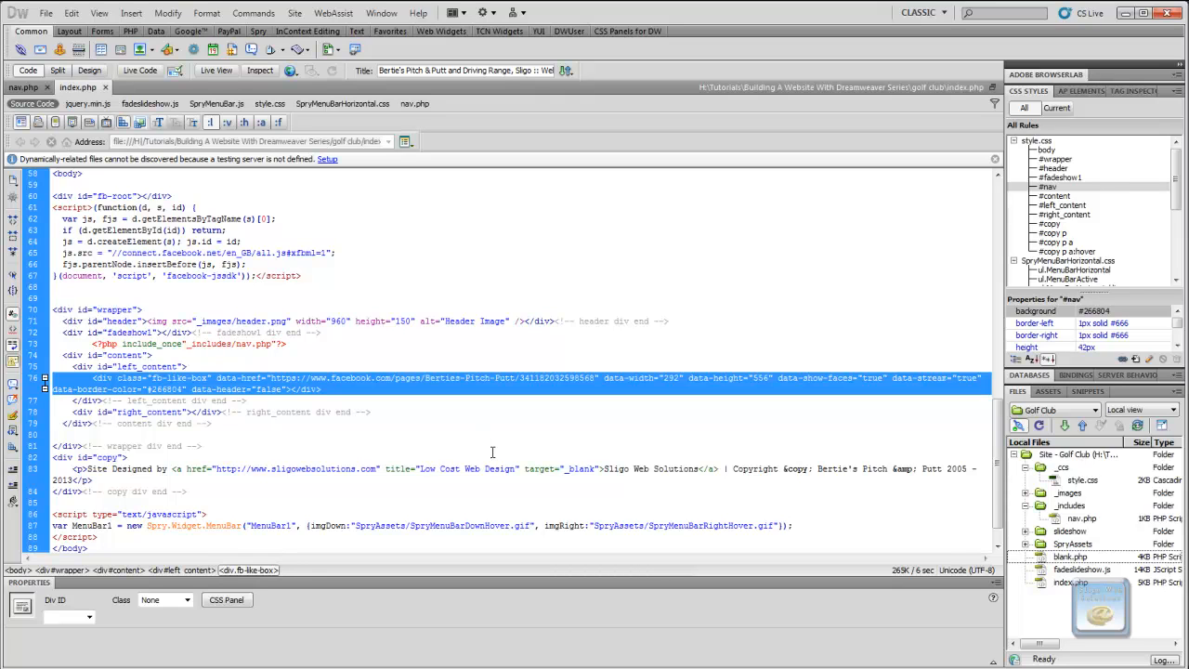
Deselect the Like Box code in index.php, leaving the div unchanged in left_content
click(472, 468)
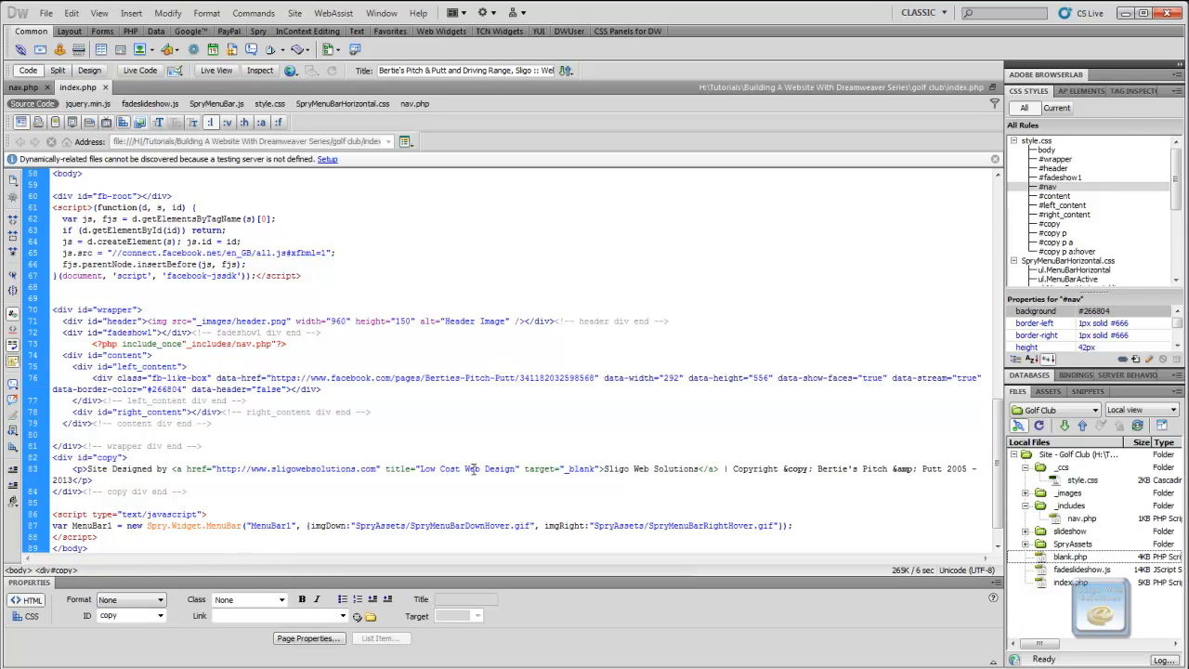